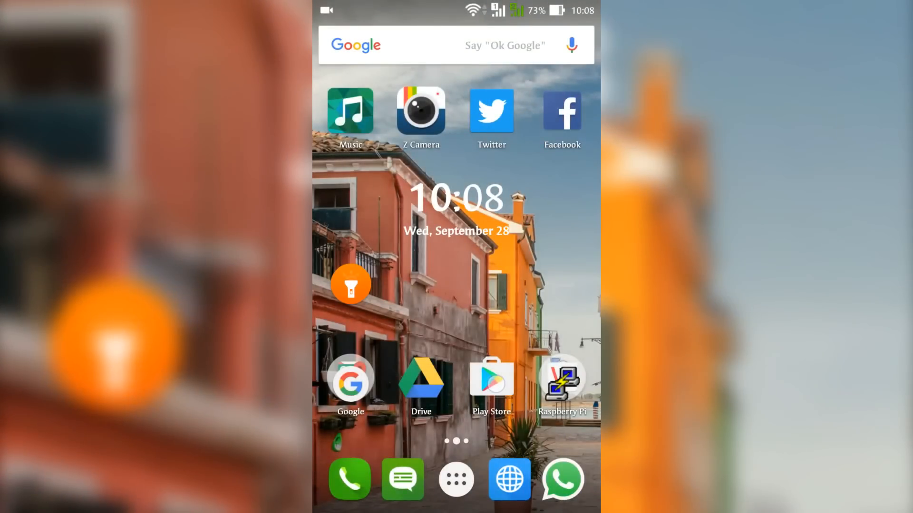
# Search the Play Store for "network scanner"
pyautogui.click(490, 381)
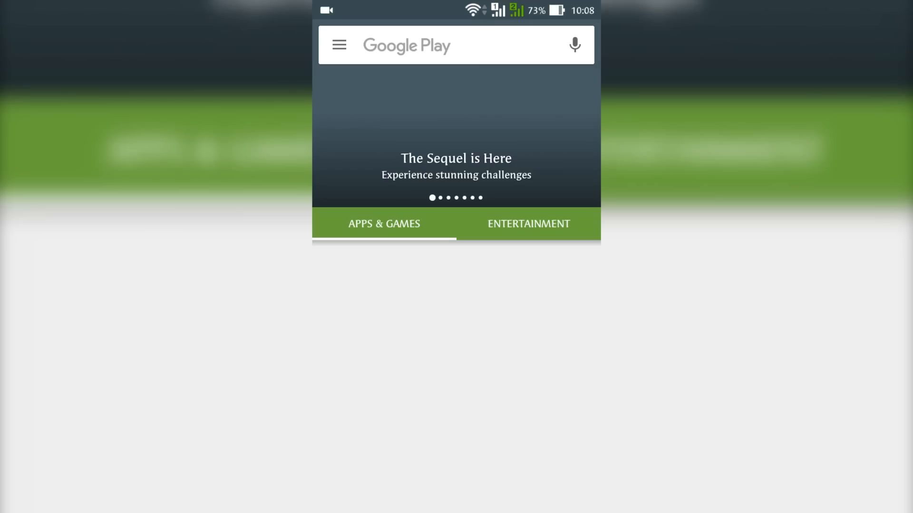
pyautogui.click(442, 44)
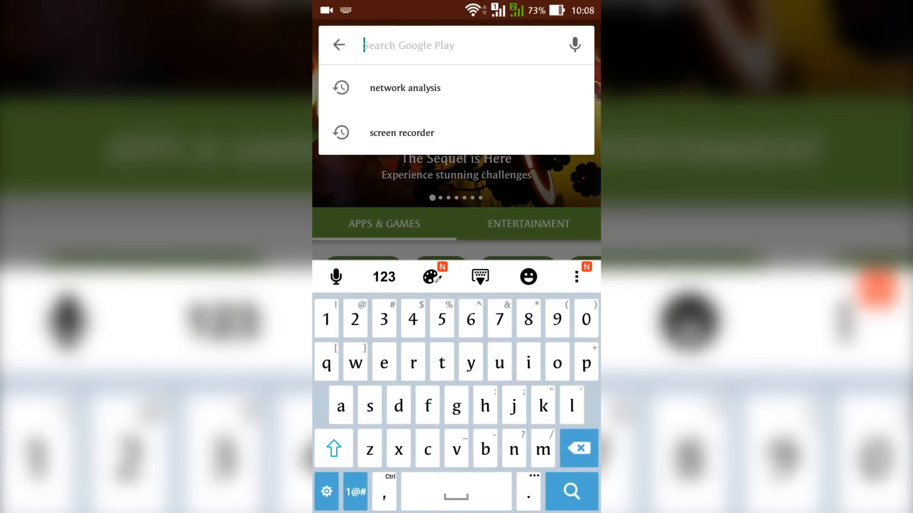
pyautogui.write('network')
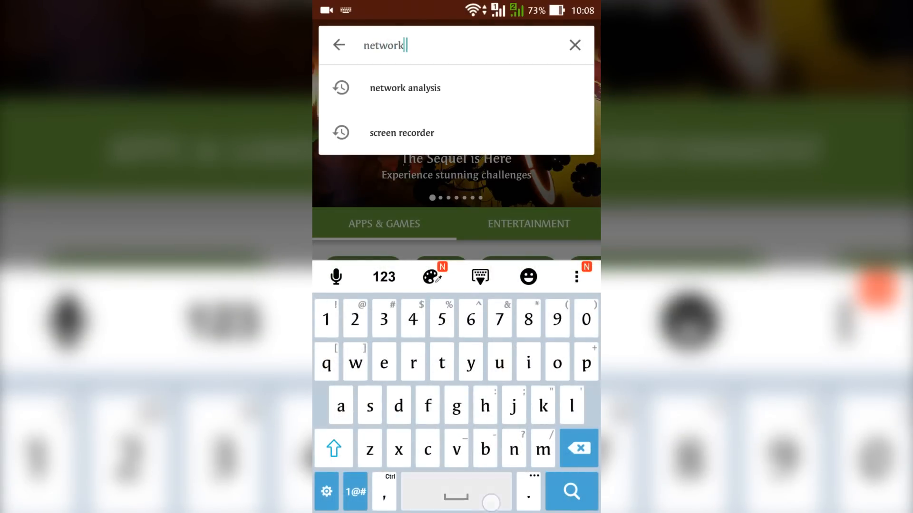
pyautogui.write('sca')
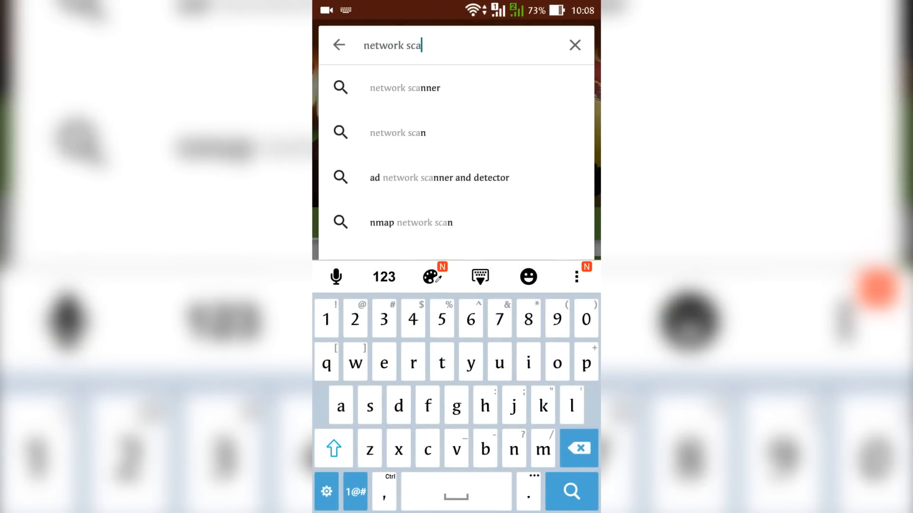
pyautogui.click(405, 88)
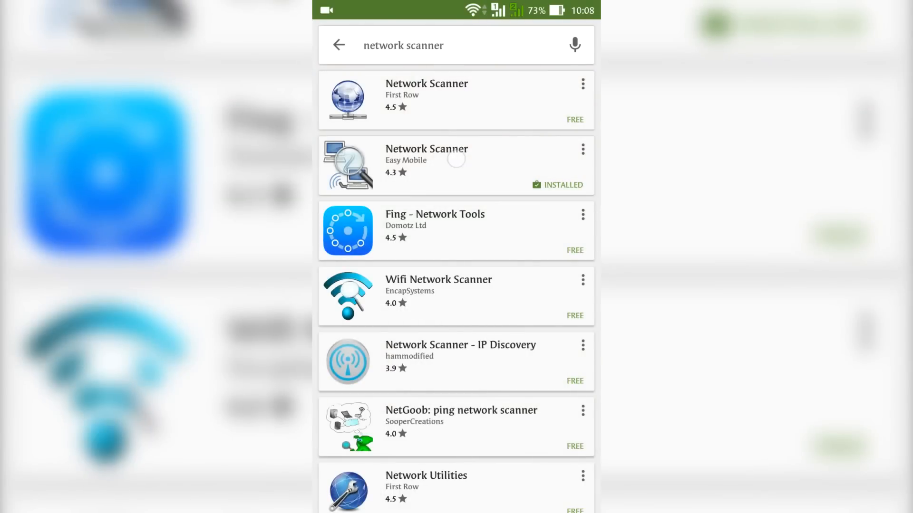
# View Easy Mobile's Network Scanner listing, confirm it is installed, and return to results
pyautogui.click(426, 165)
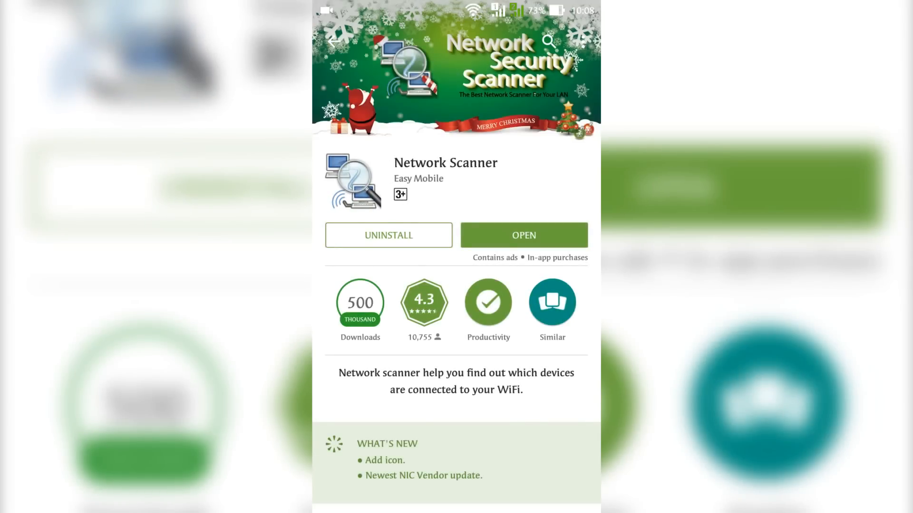
pyautogui.click(547, 42)
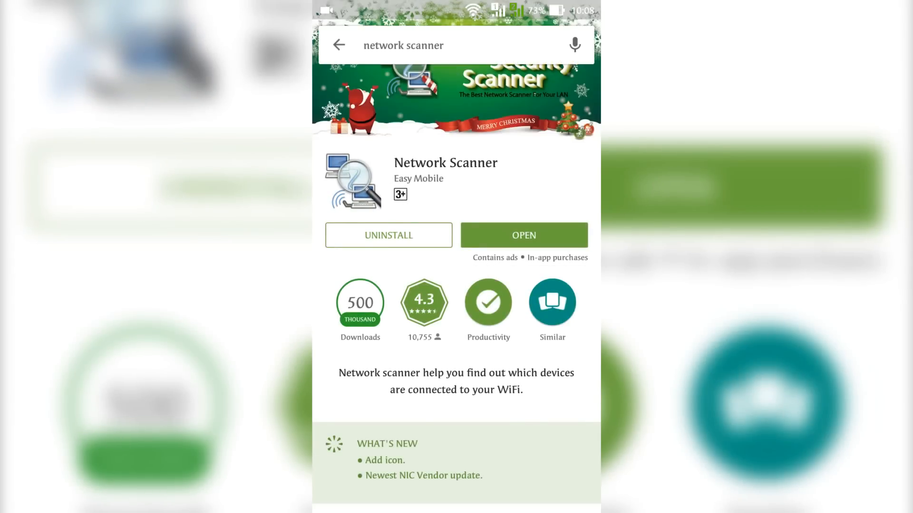
pyautogui.click(339, 45)
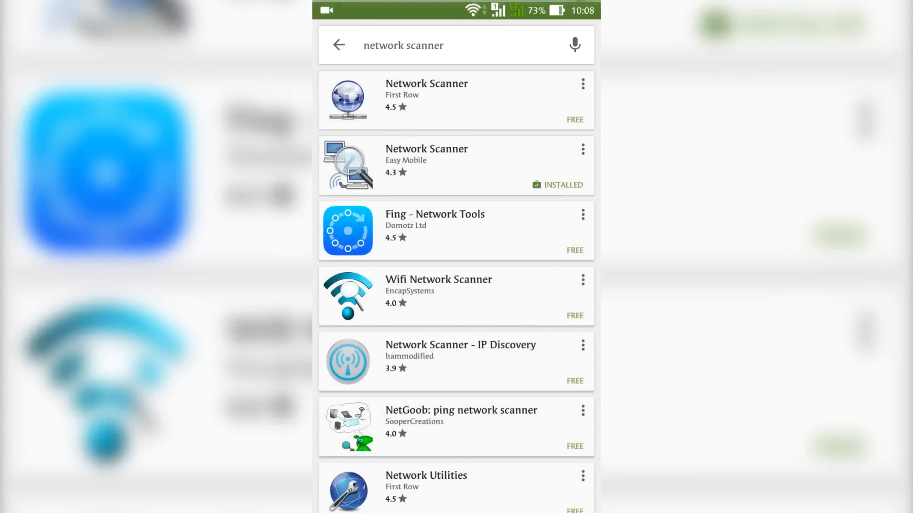
pyautogui.click(442, 44)
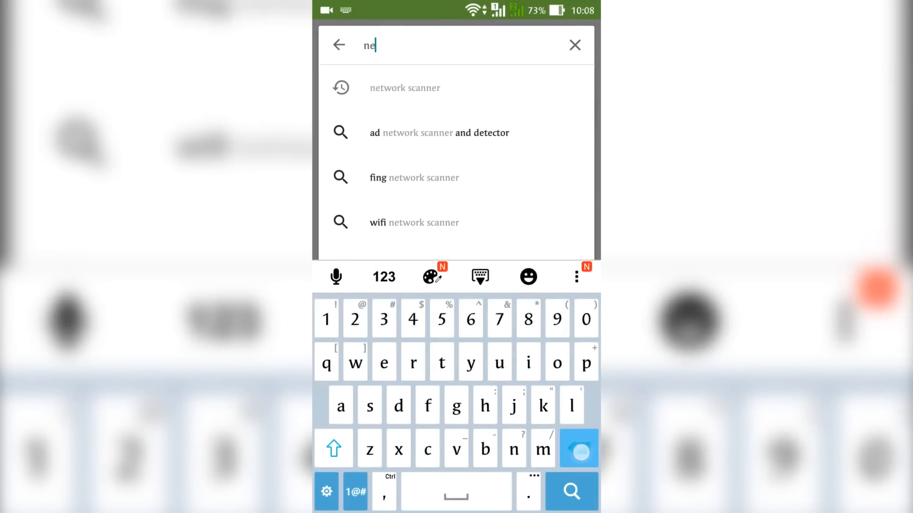
# Search for "vnc viewer" and "mobile ssh", confirm both installed, and return home
pyautogui.write('vnc view')
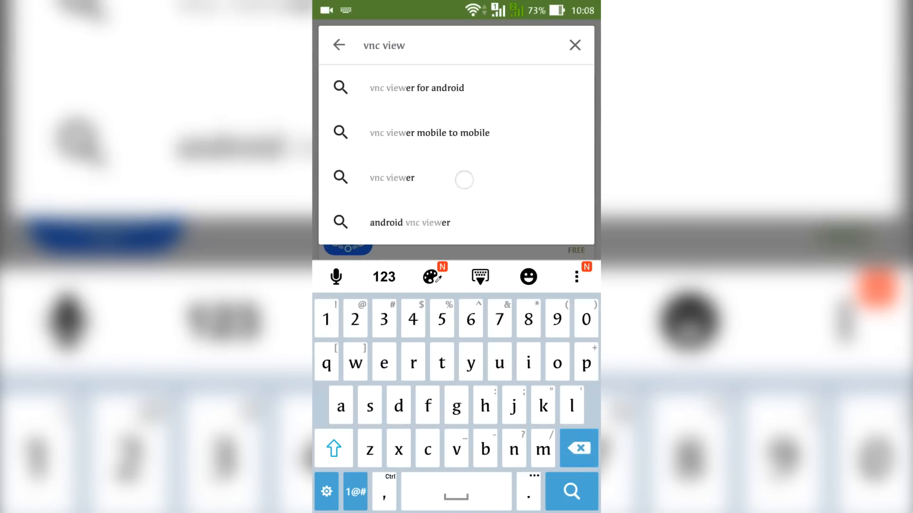
pyautogui.click(392, 177)
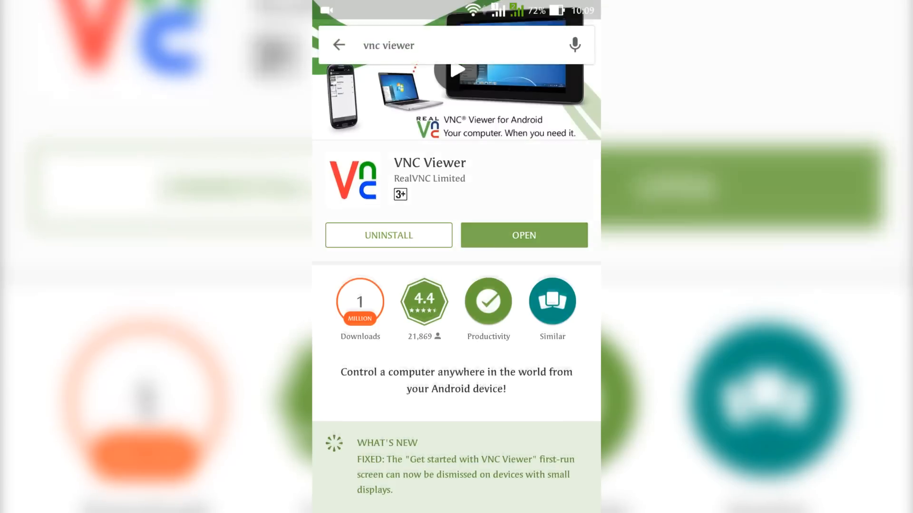
pyautogui.click(437, 44)
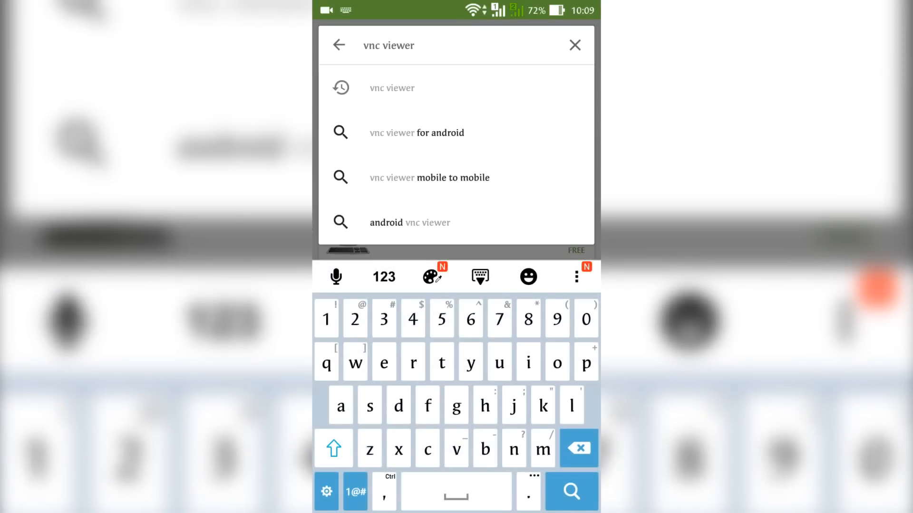
pyautogui.click(574, 46)
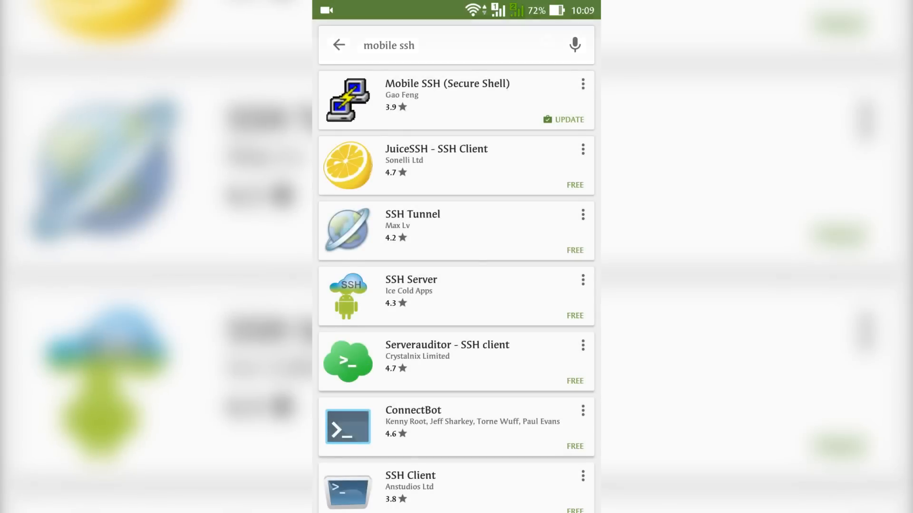
pyautogui.click(447, 98)
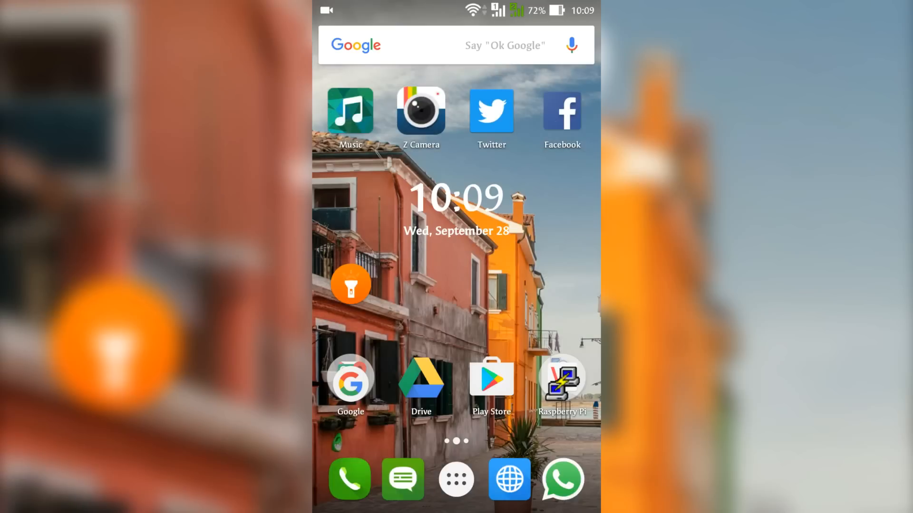
pyautogui.click(562, 378)
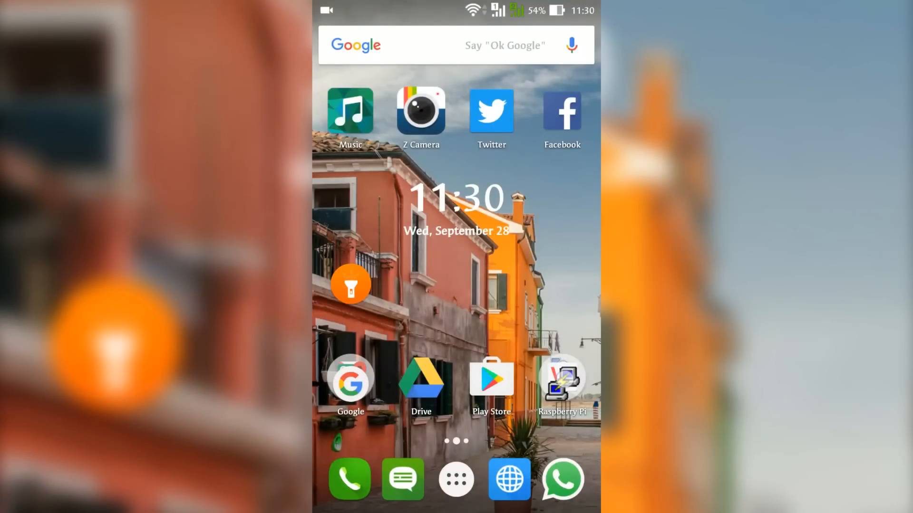
# Run Network Scanner from the Raspberry Pi folder, find the Pi at 192.168.0.100, then switch to Mobile SSH
pyautogui.click(561, 381)
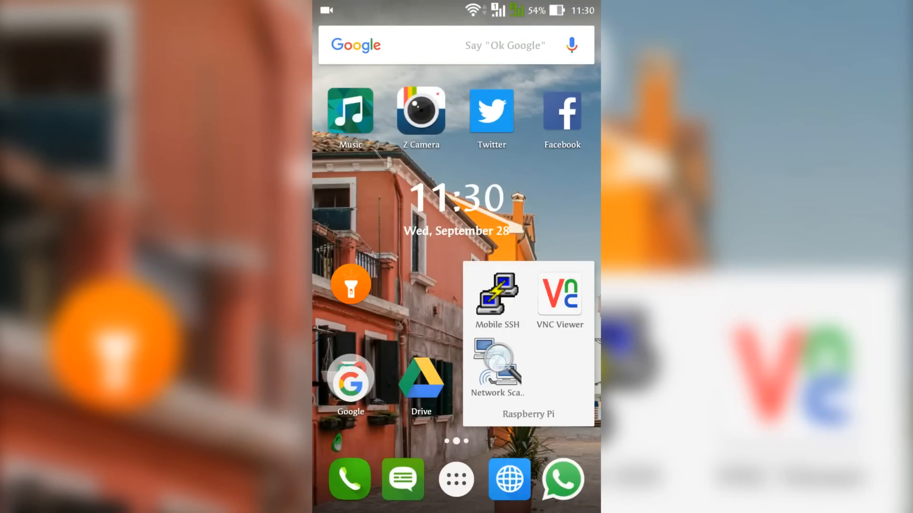
pyautogui.click(498, 364)
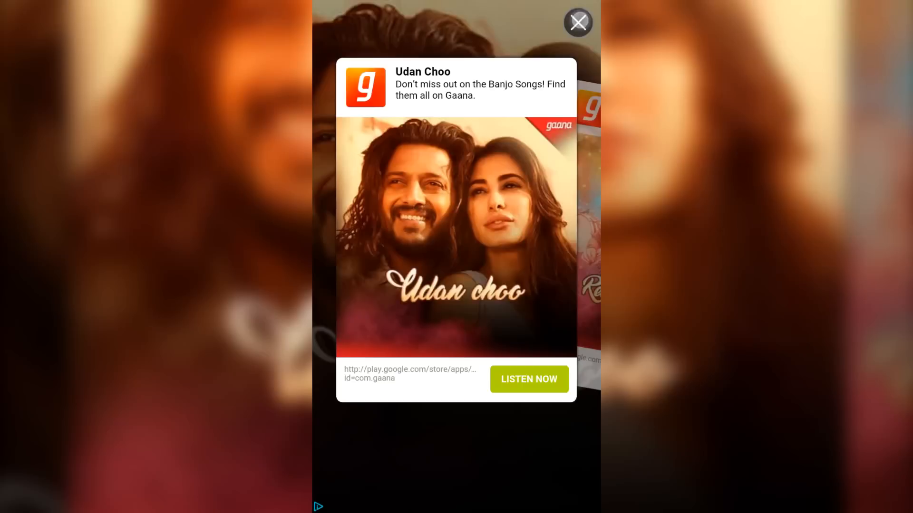
pyautogui.click(577, 22)
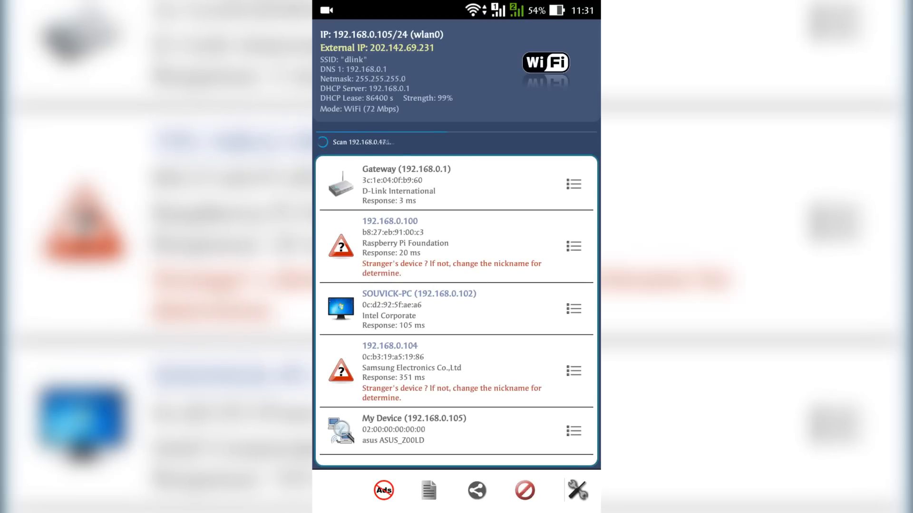
pyautogui.click(524, 491)
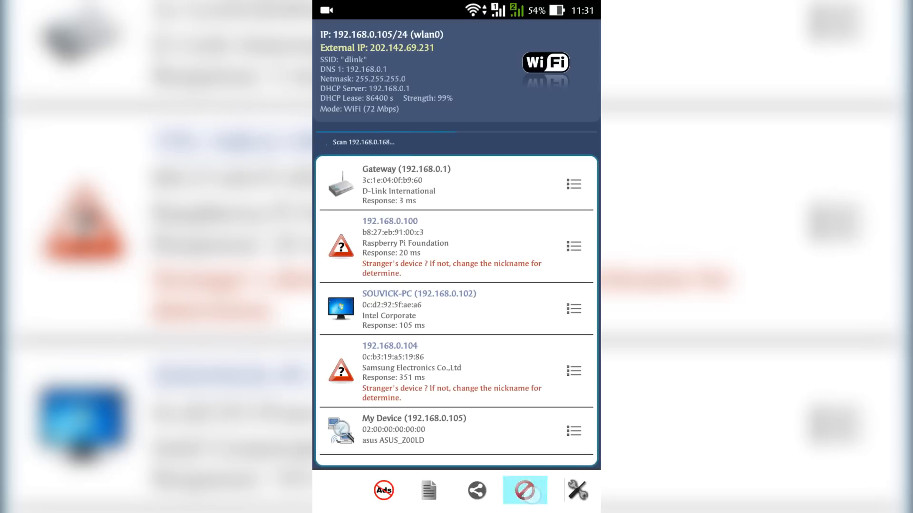
pyautogui.click(525, 489)
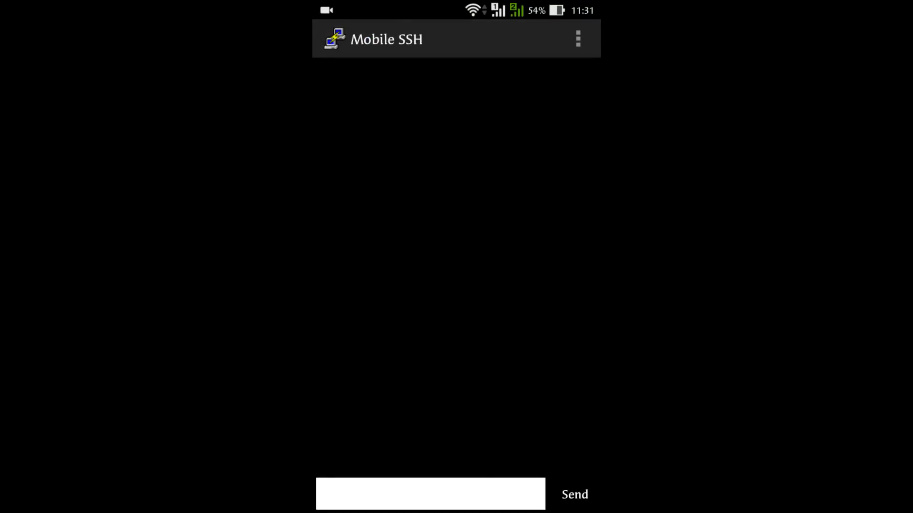
# Set the SSH host to 192.168.0.100 on port 22 and connect to the Raspberry Pi
pyautogui.click(577, 39)
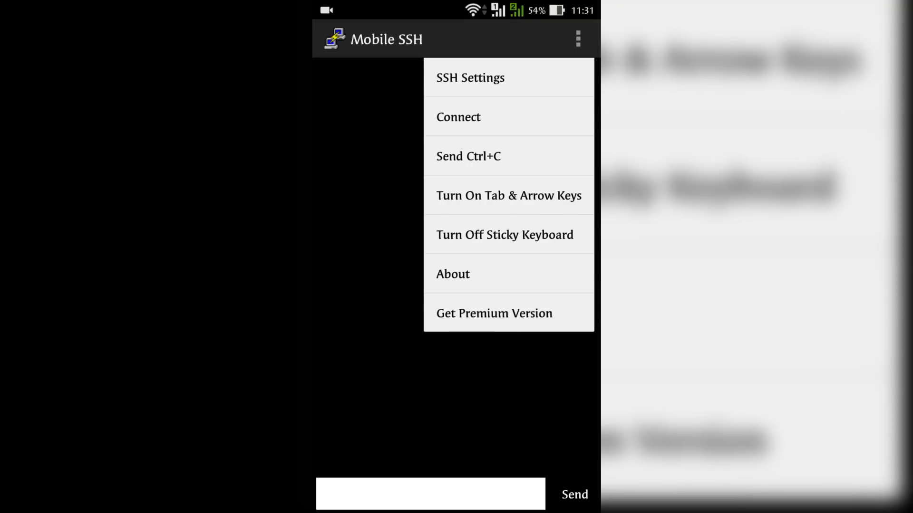
pyautogui.click(469, 77)
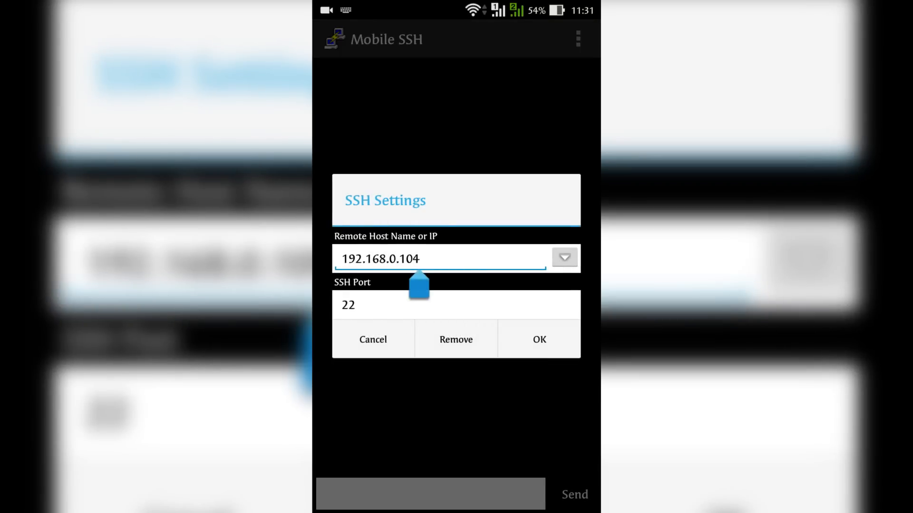
pyautogui.press('Backspace')
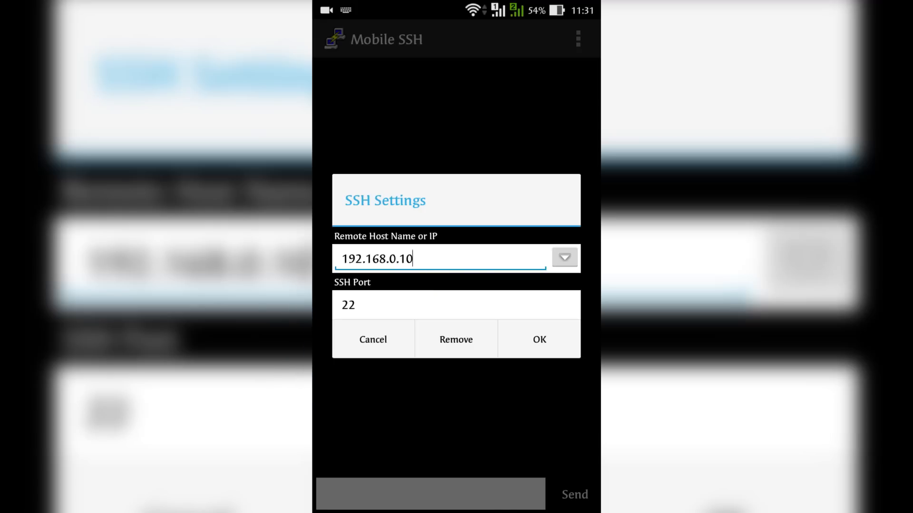
pyautogui.write('0')
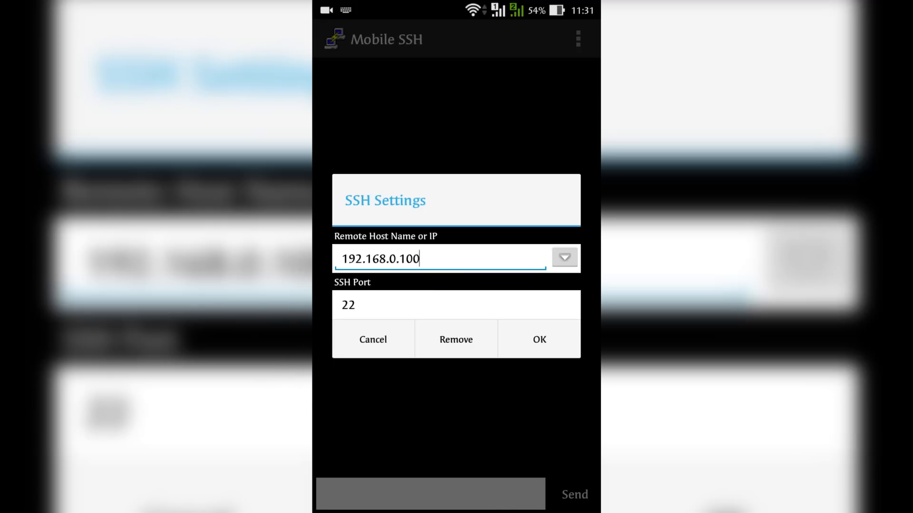
pyautogui.click(577, 39)
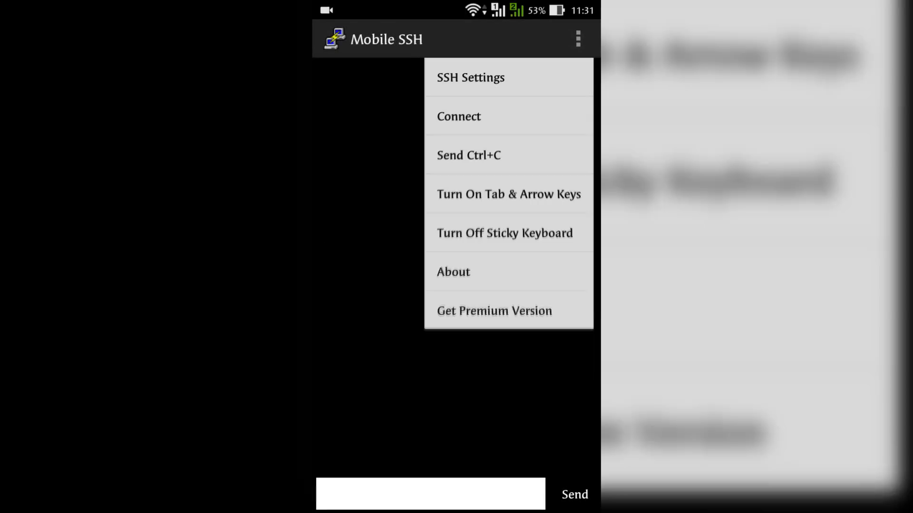
pyautogui.click(459, 116)
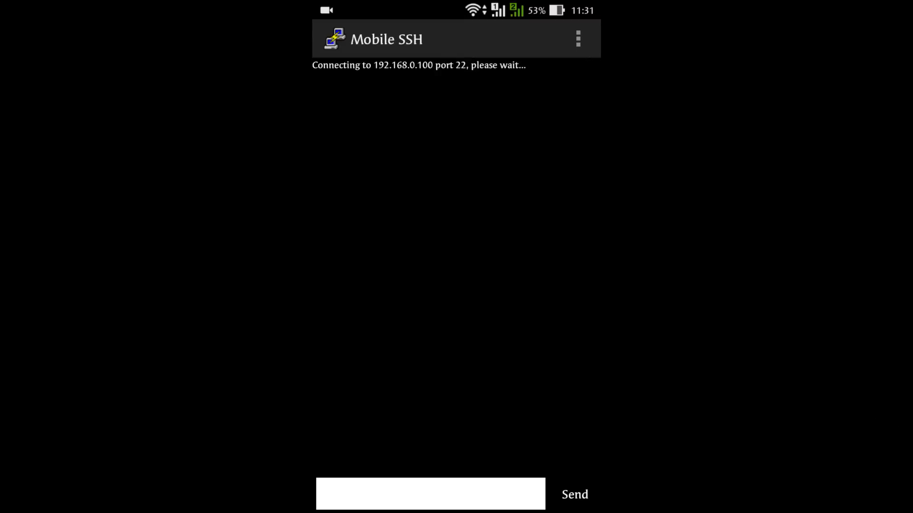
# Log in as user pi with its password to reach the shell prompt
pyautogui.write('p')
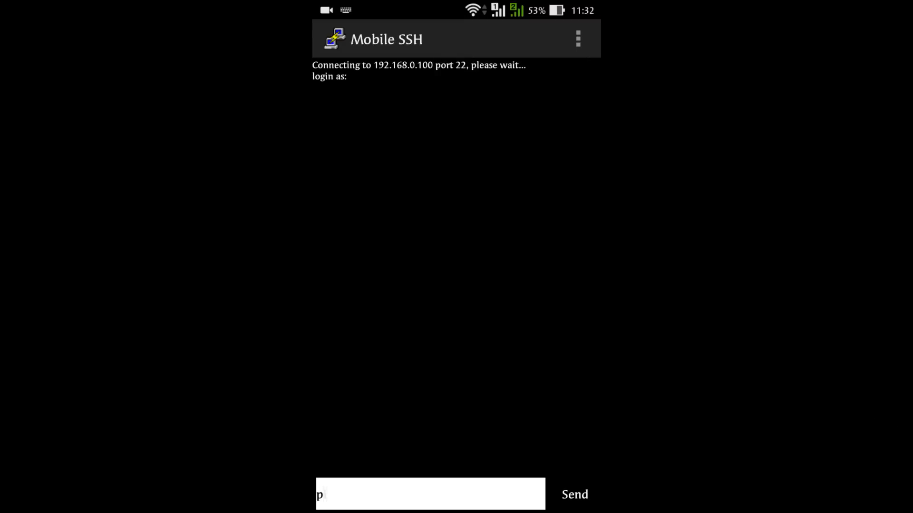
pyautogui.write('i')
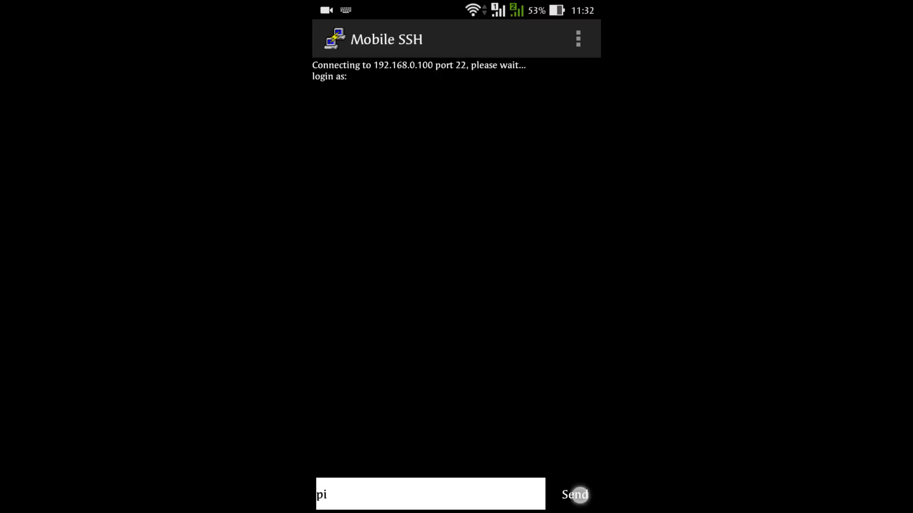
pyautogui.click(573, 495)
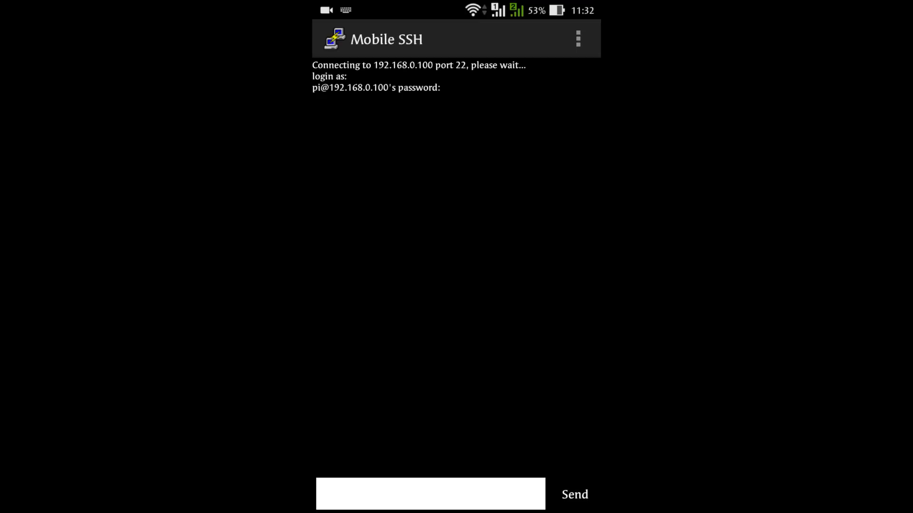
pyautogui.write('r')
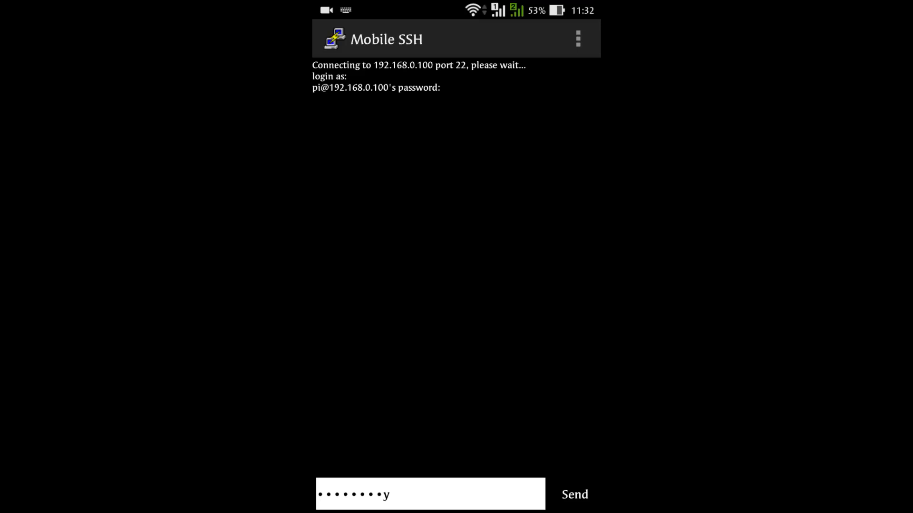
pyautogui.click(573, 494)
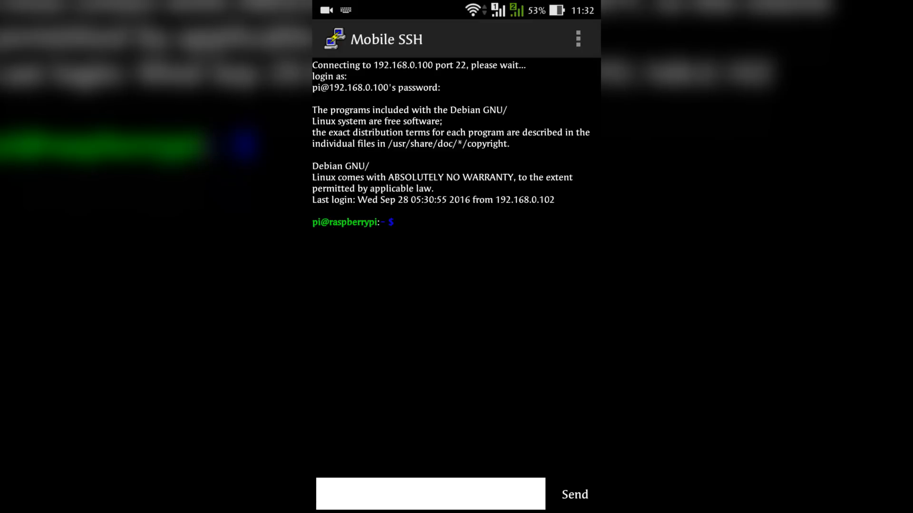
# Run 'sudo apt-get update' to refresh the Pi's package lists
pyautogui.write('sudo')
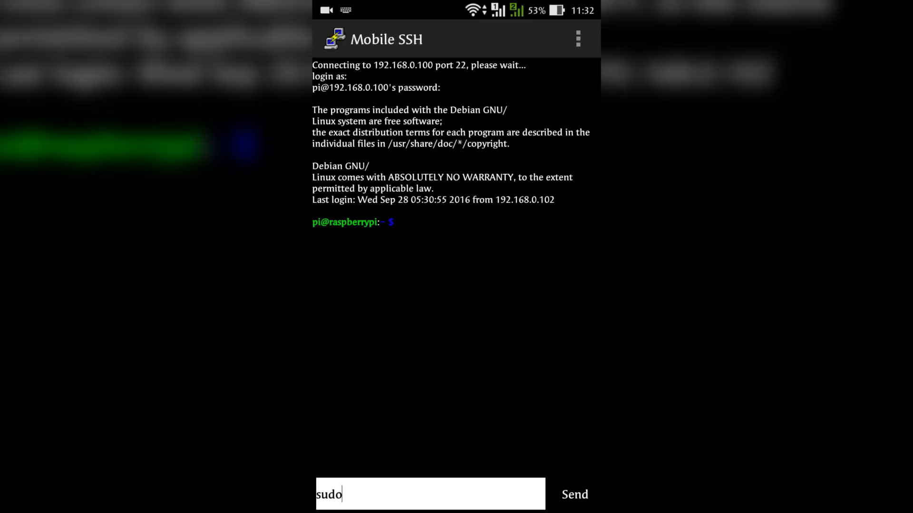
pyautogui.write('apt-g')
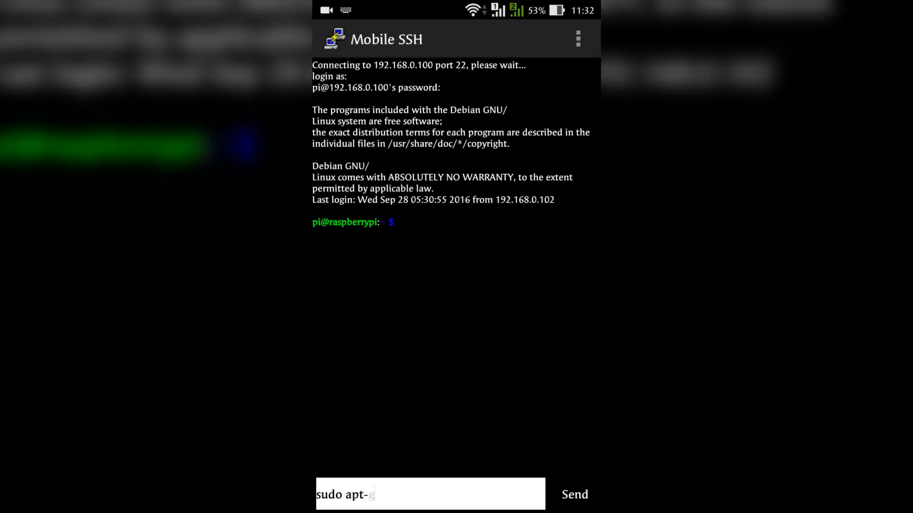
pyautogui.write('et')
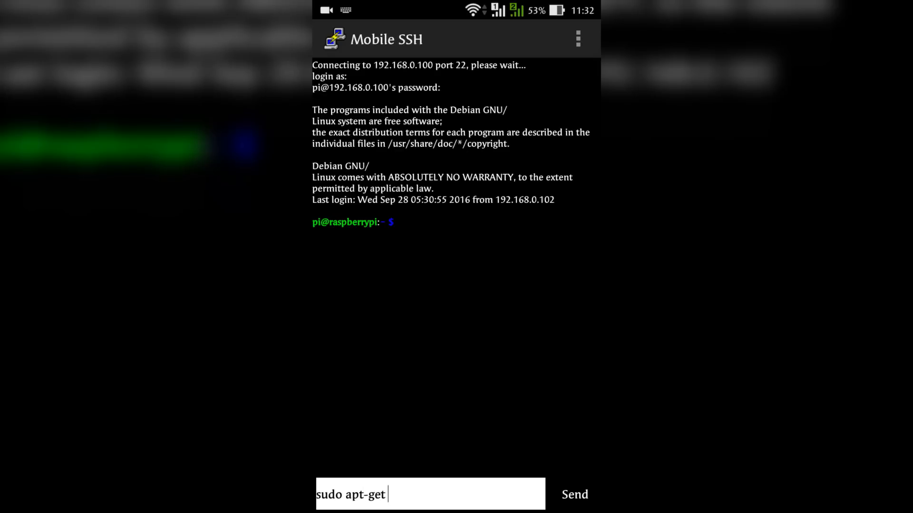
pyautogui.click(573, 495)
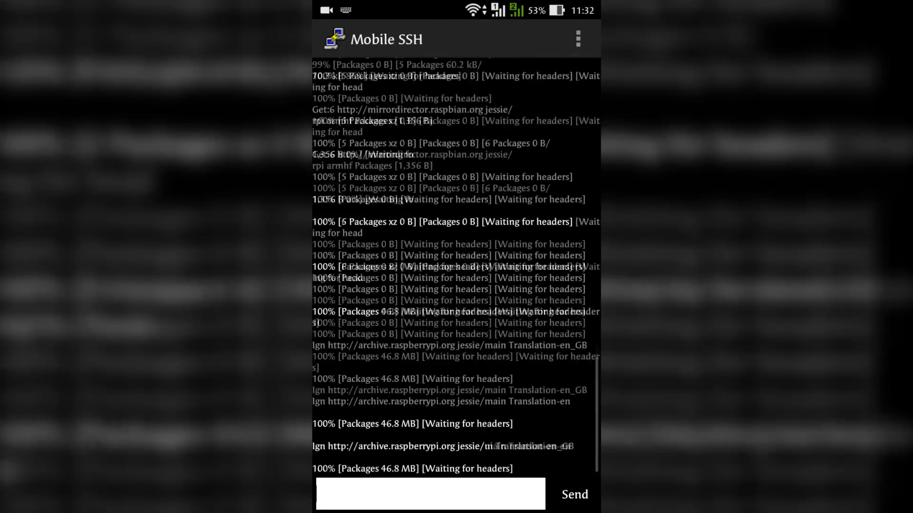
pyautogui.scroll(-3)
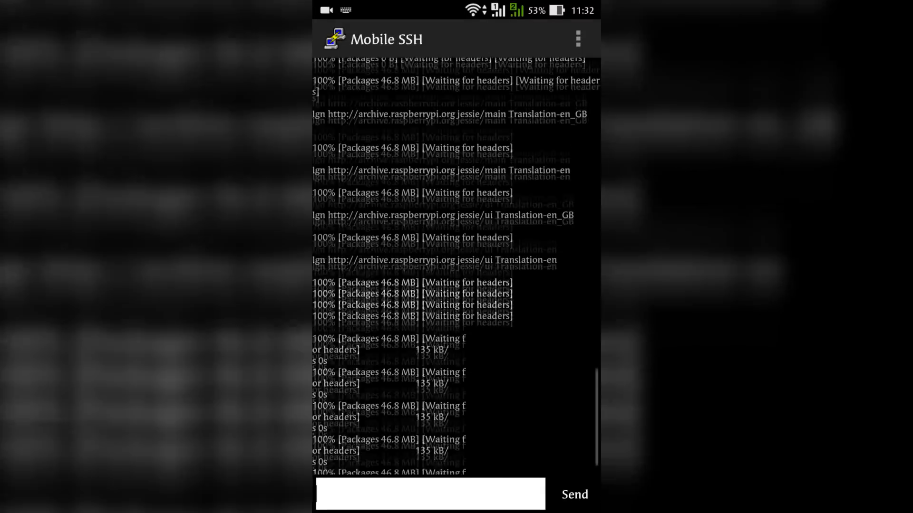
pyautogui.scroll(-3)
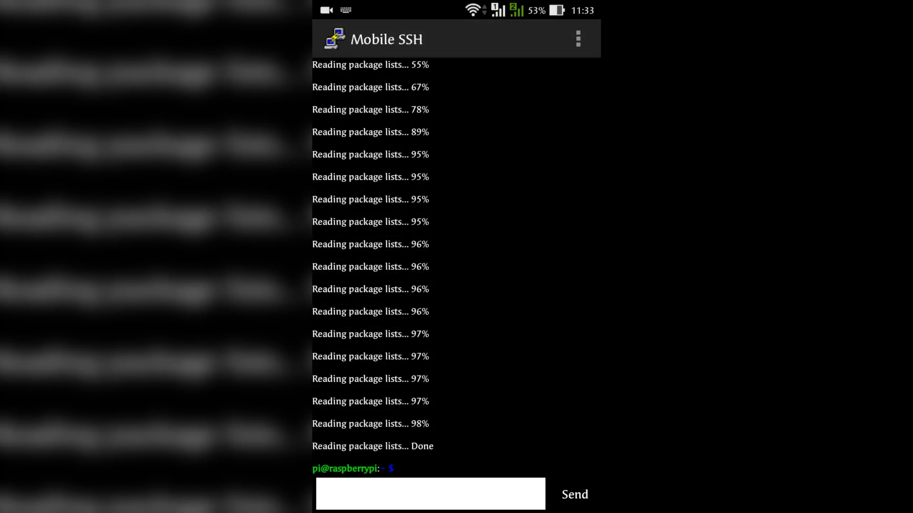
# Run 'sudo apt-get install tightvncserver' and answer y to install it with xfonts-base
pyautogui.write('sudo apt-')
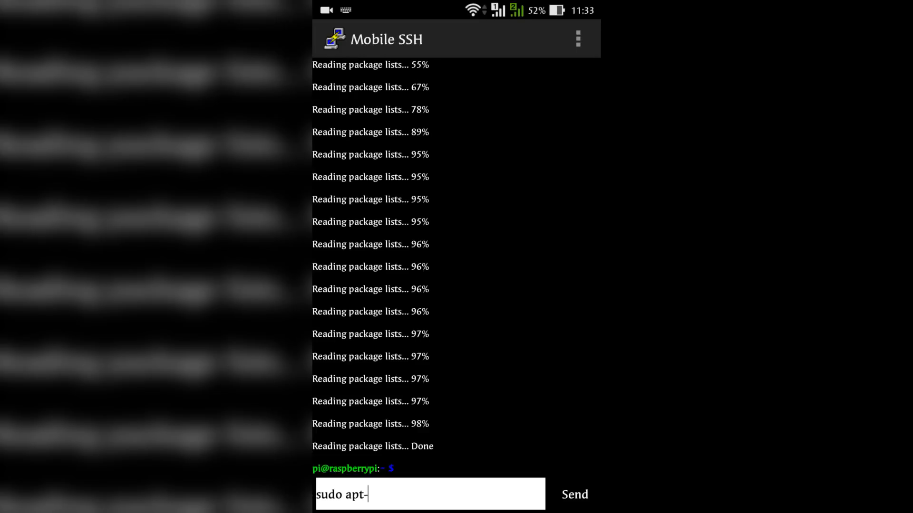
pyautogui.write('get install')
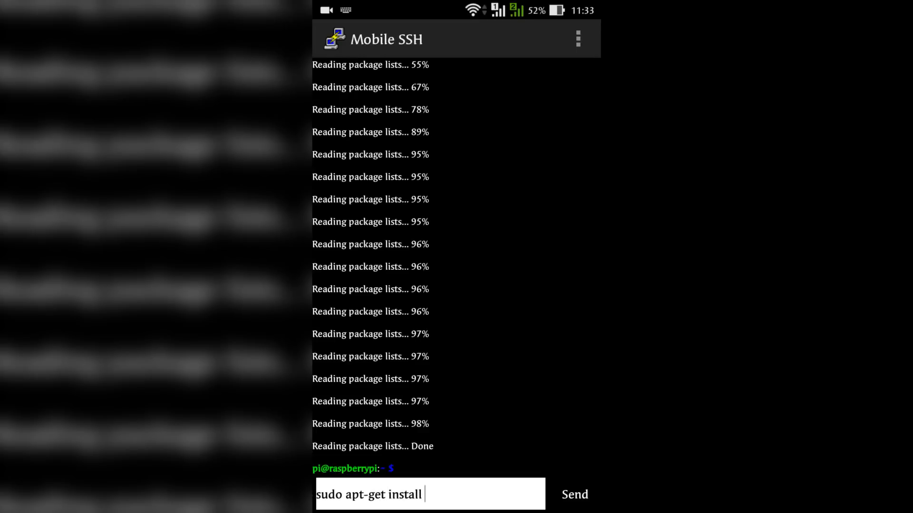
pyautogui.write('tightv')
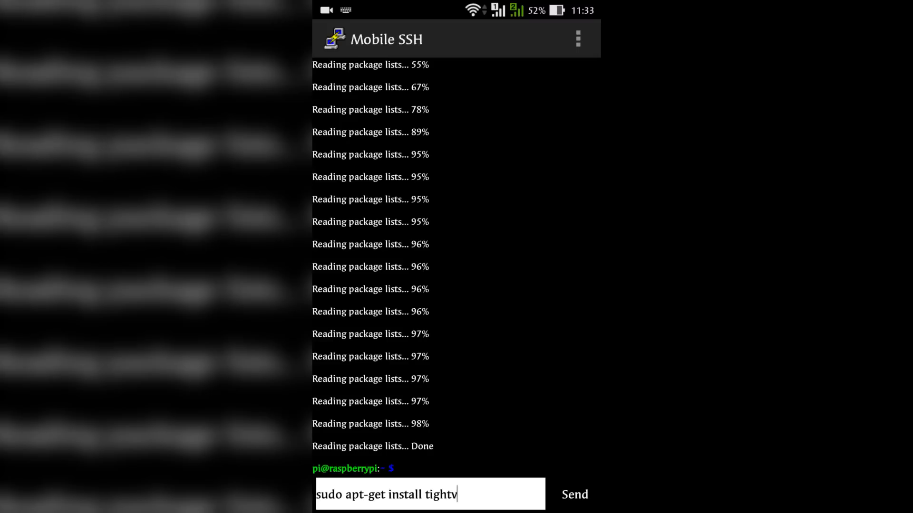
pyautogui.write('ncserver')
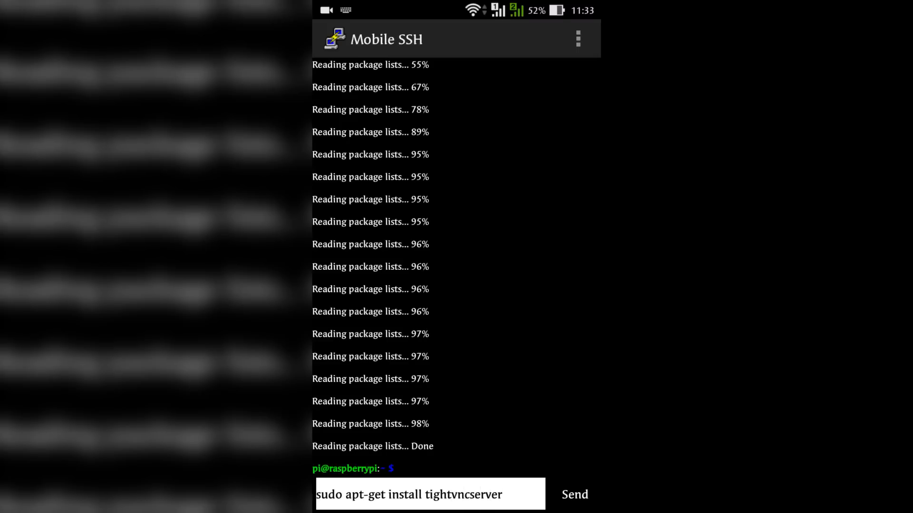
pyautogui.click(574, 494)
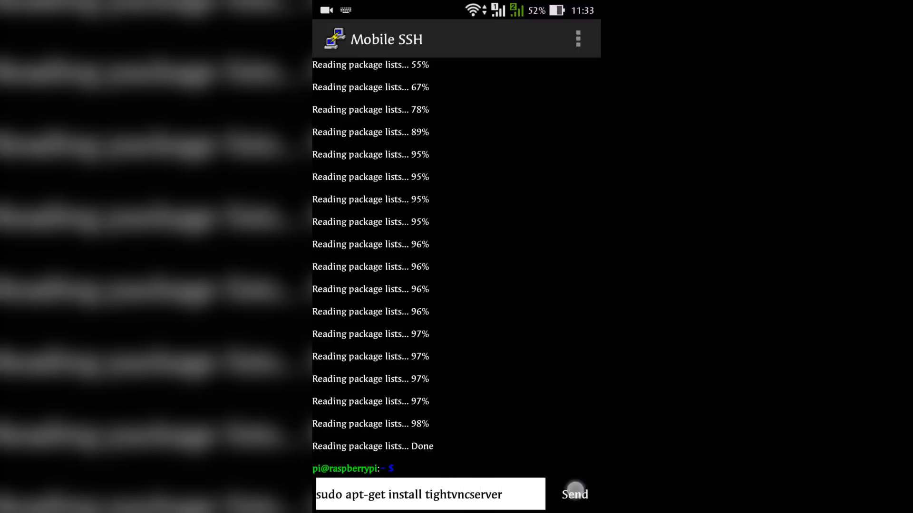
pyautogui.click(574, 495)
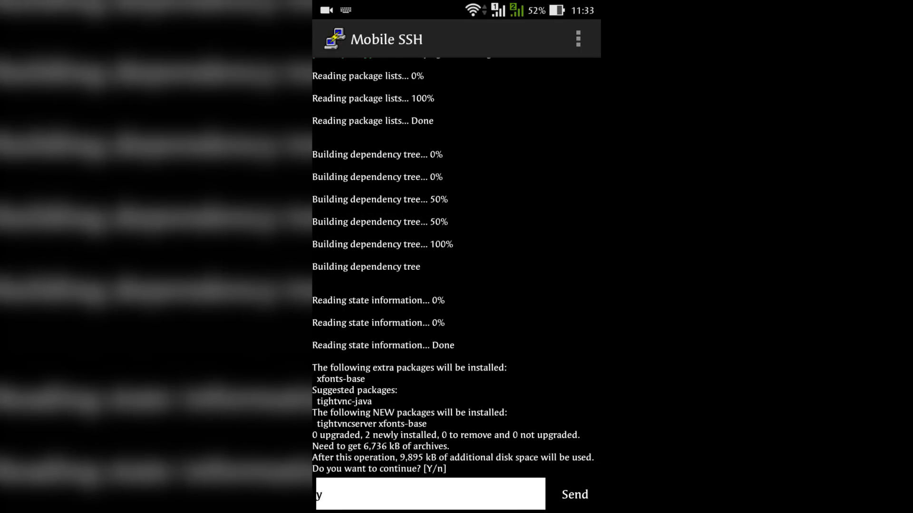
pyautogui.click(573, 495)
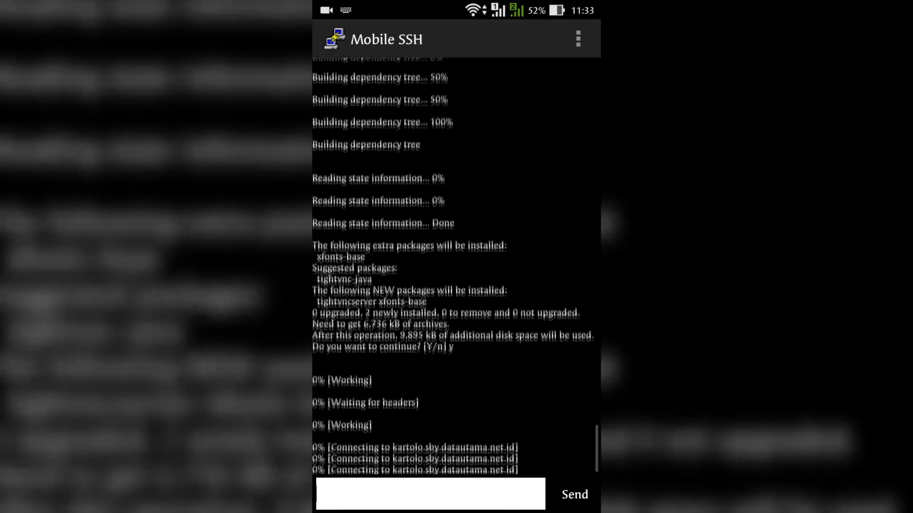
pyautogui.scroll(-3)
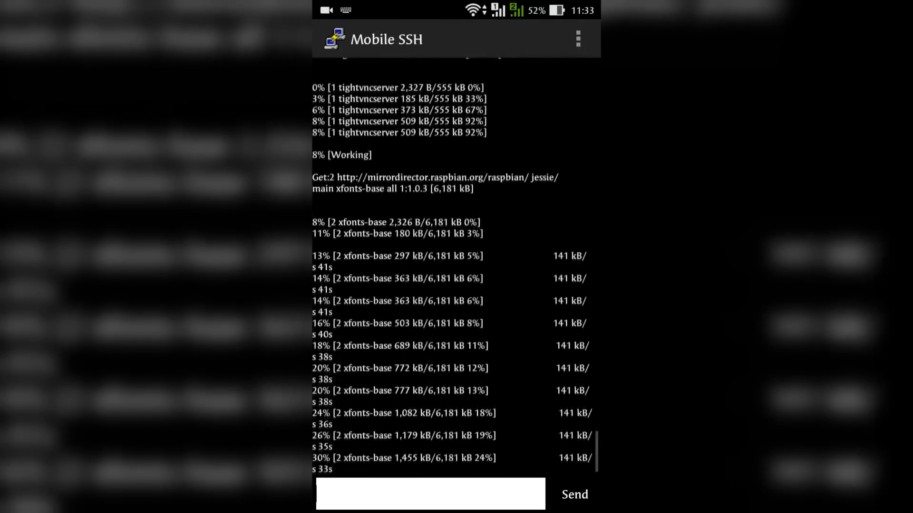
pyautogui.scroll(-3)
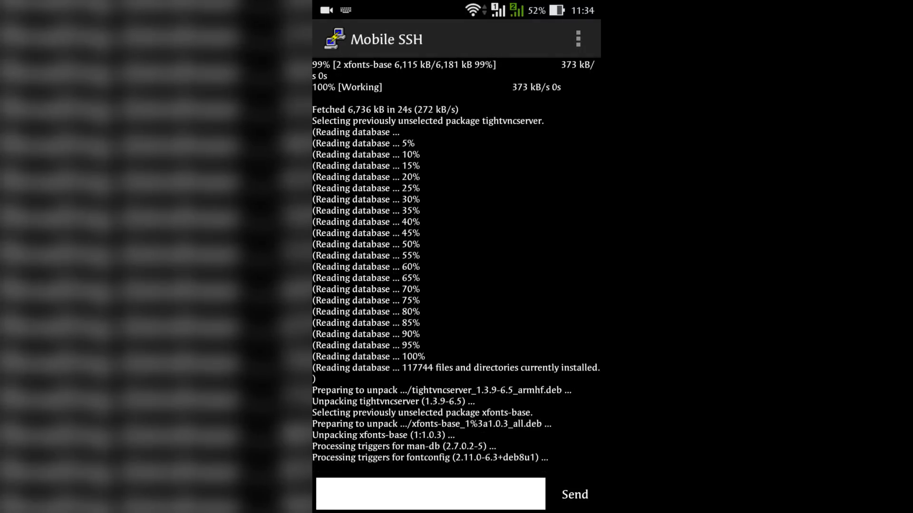
pyautogui.scroll(-3)
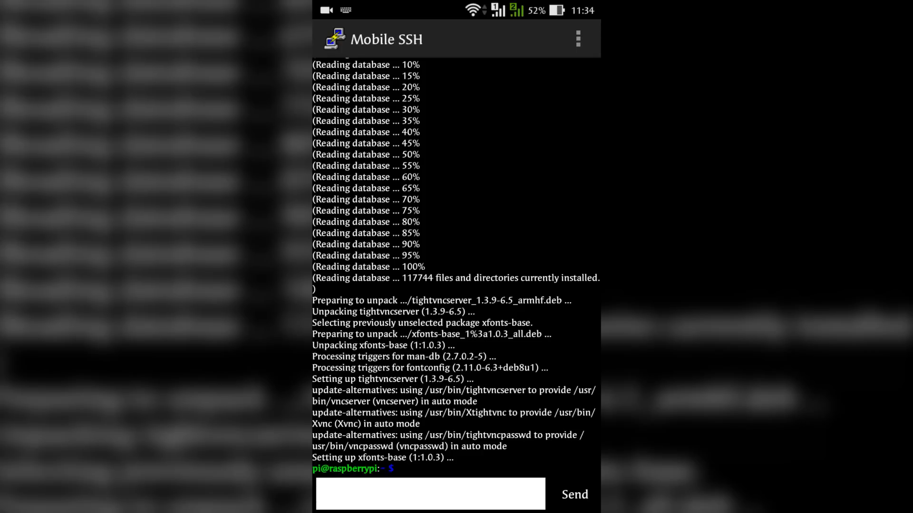
pyautogui.write('tightvncser')
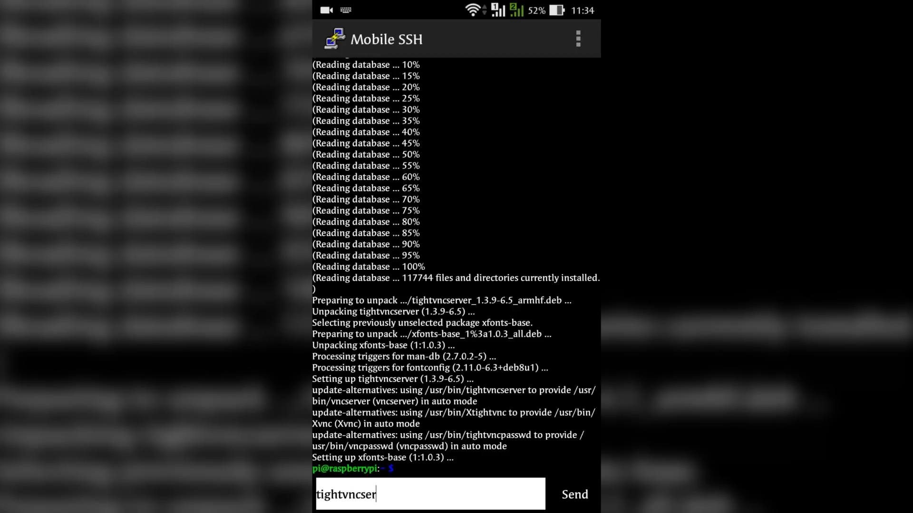
pyautogui.click(573, 494)
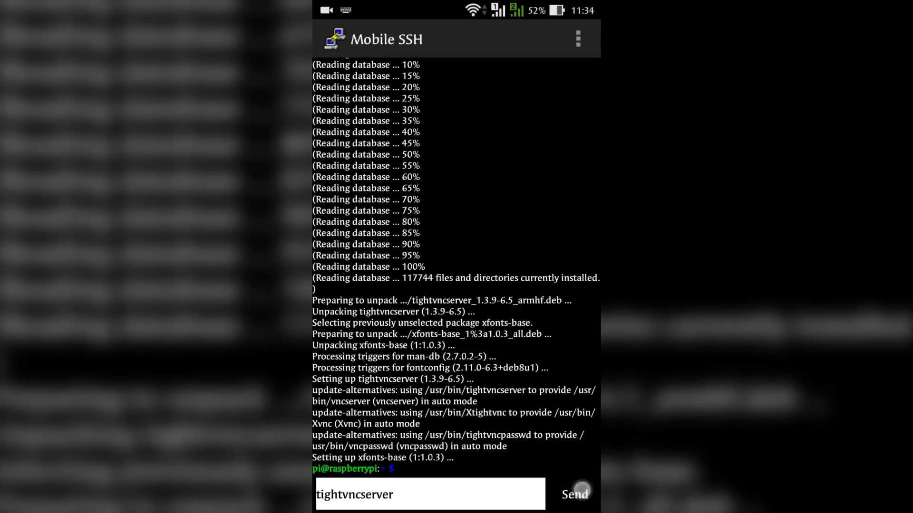
pyautogui.click(572, 495)
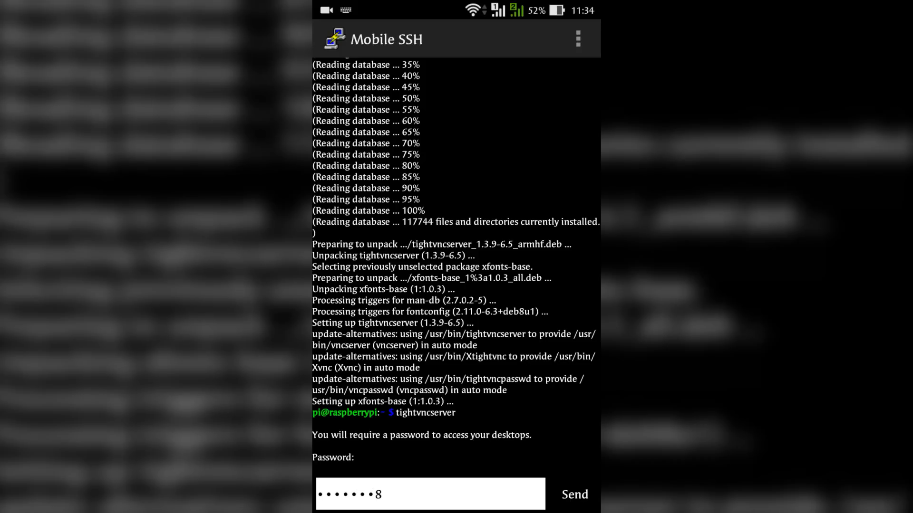
pyautogui.click(572, 495)
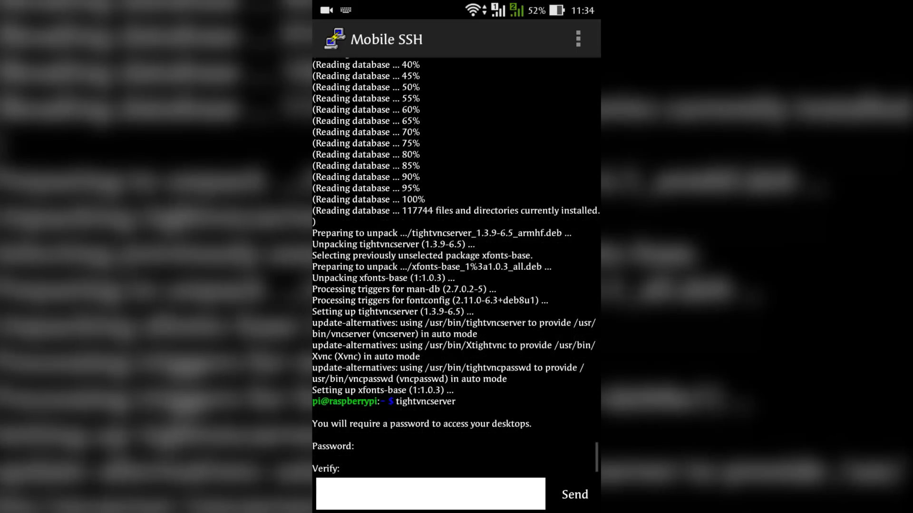
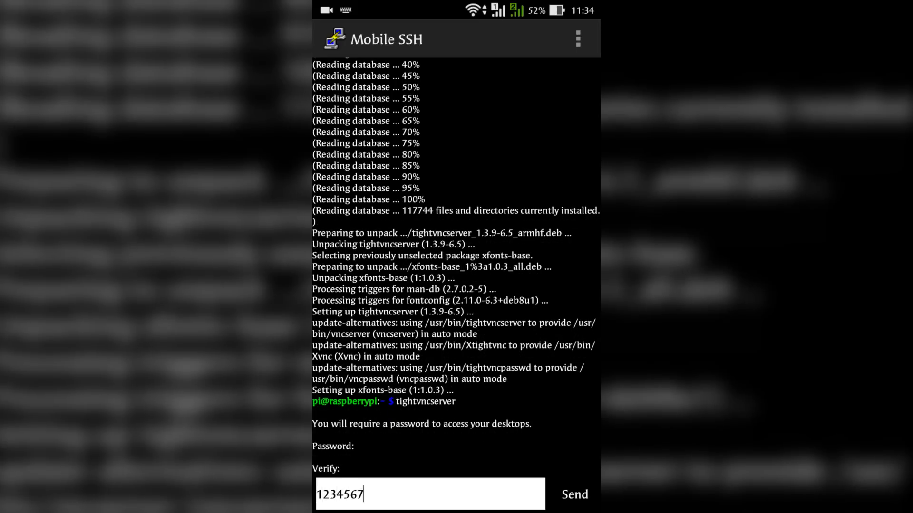
pyautogui.click(572, 494)
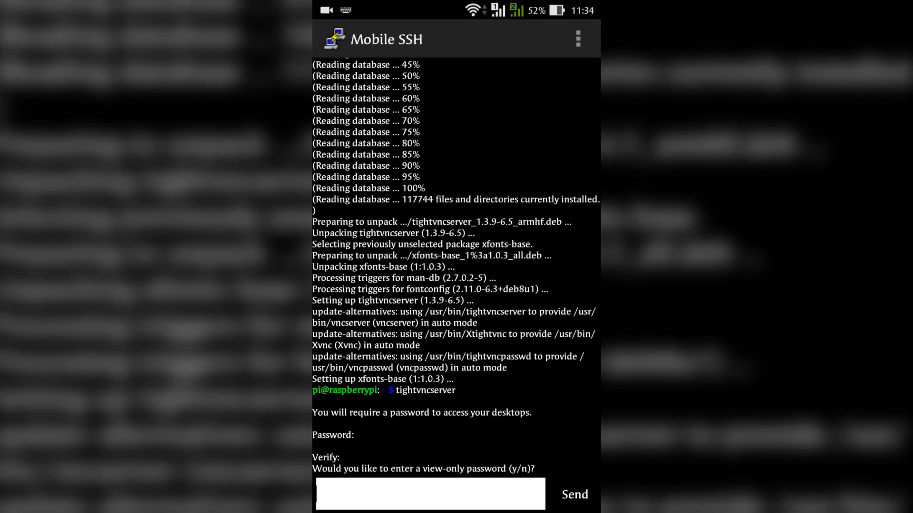
# Decline a view-only password with n so raspberrypi:1 starts, then run tightvncserver again
pyautogui.write('n')
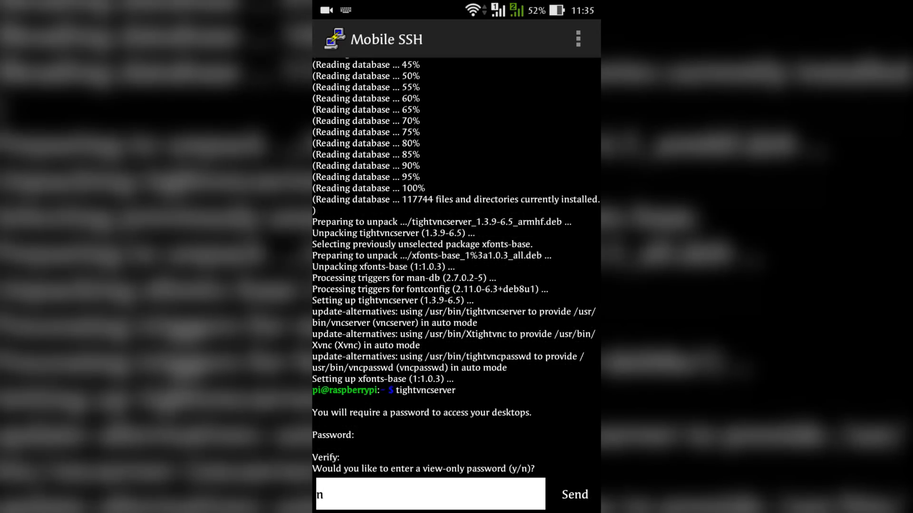
pyautogui.click(573, 494)
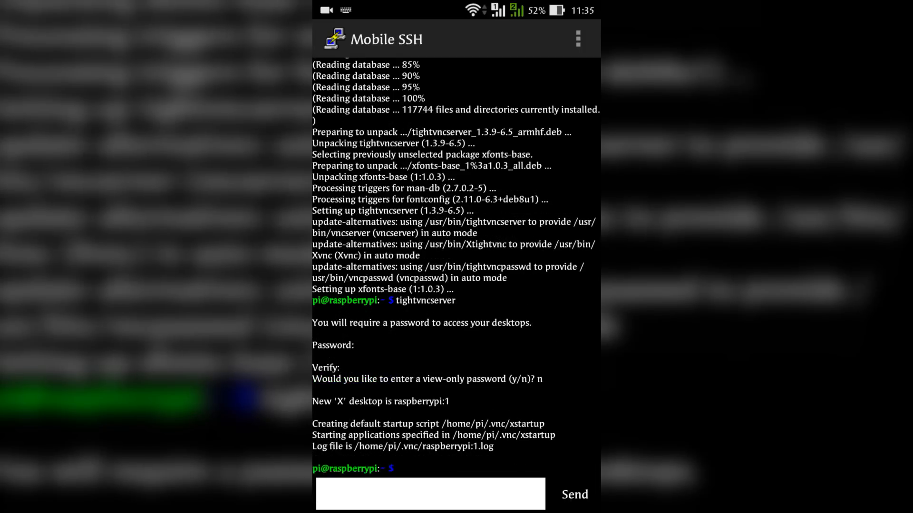
pyautogui.write('tightvncserver')
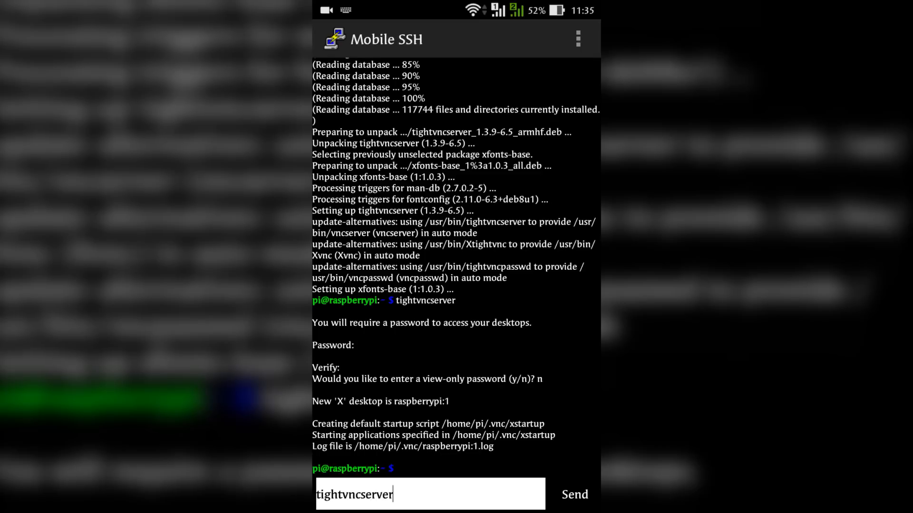
pyautogui.click(573, 494)
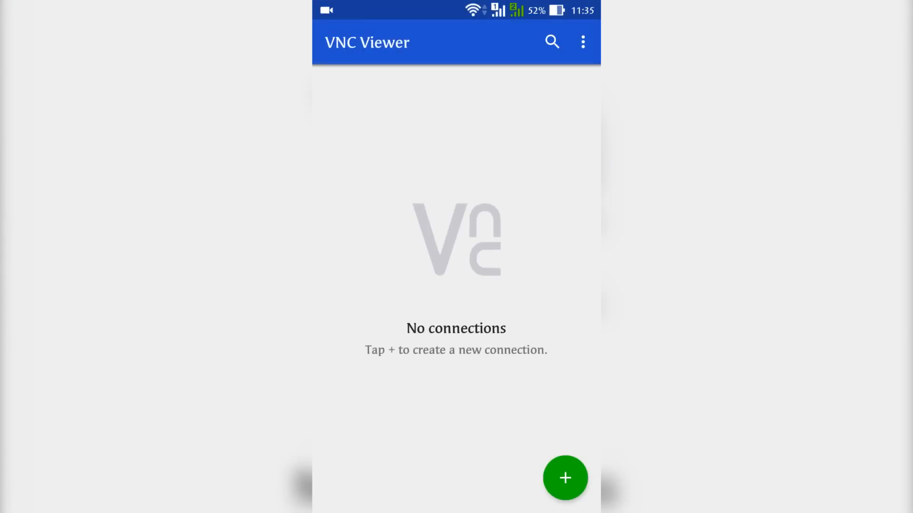
# Create a VNC connection named raspberry with address 192.168.0.100:2
pyautogui.click(564, 478)
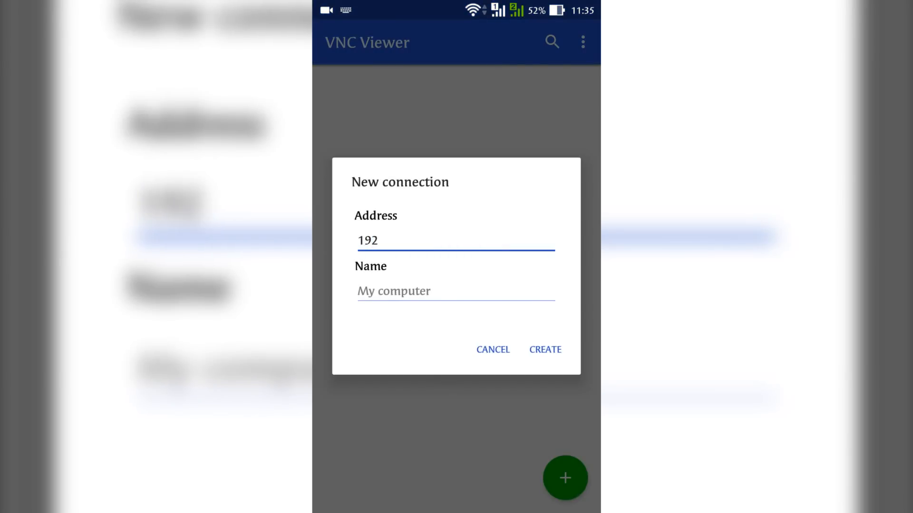
pyautogui.write('.168.0.')
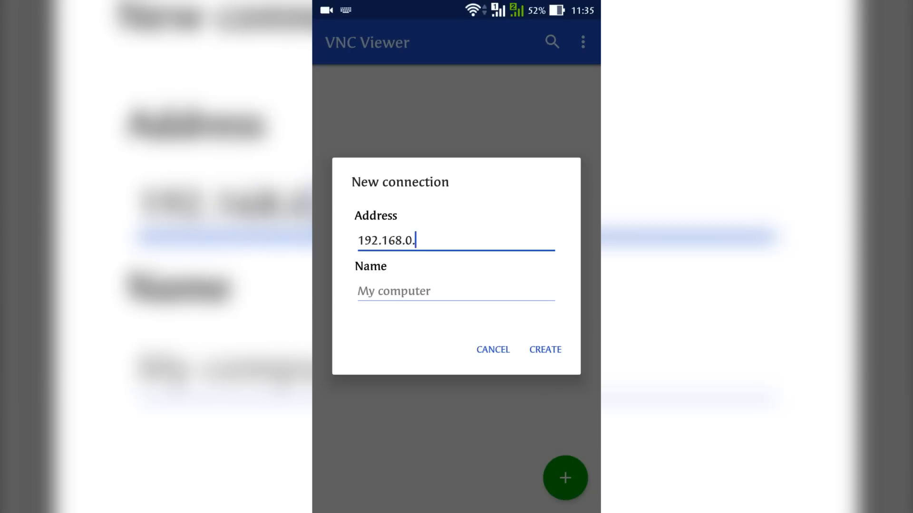
pyautogui.write('100')
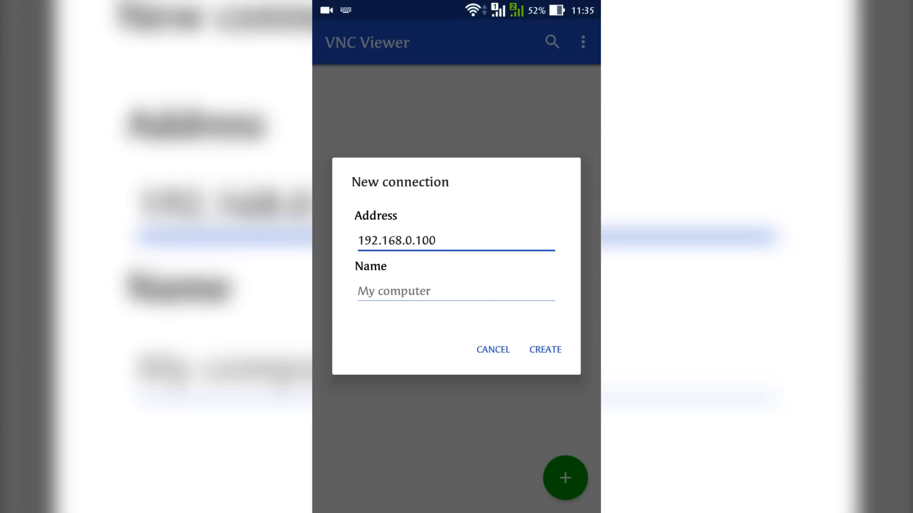
pyautogui.write(':2')
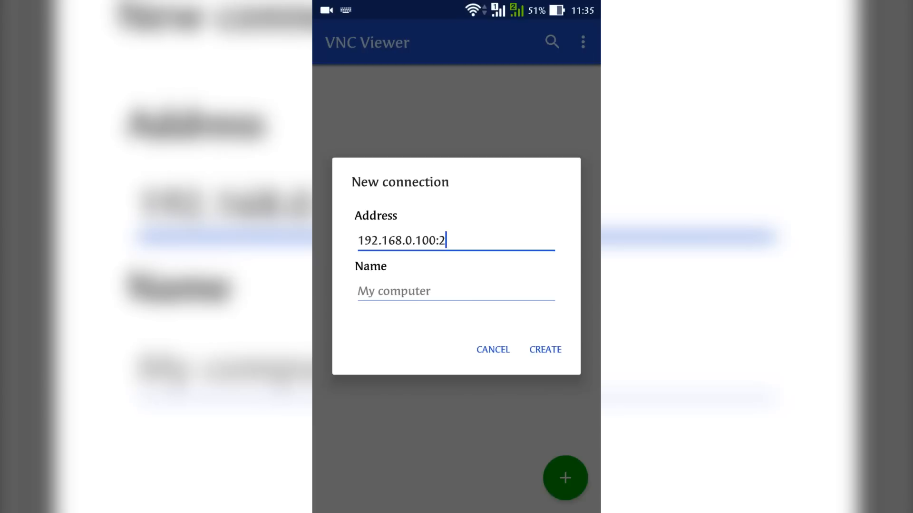
pyautogui.click(455, 291)
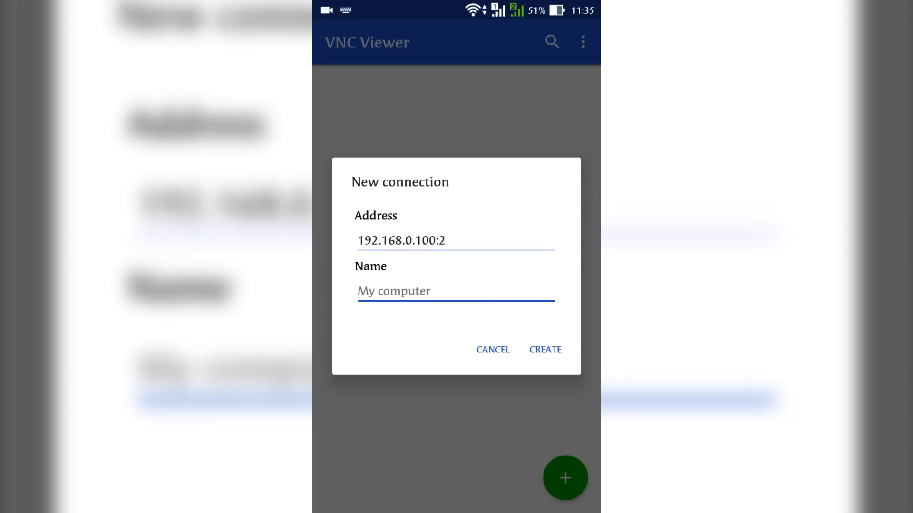
pyautogui.write('rasp')
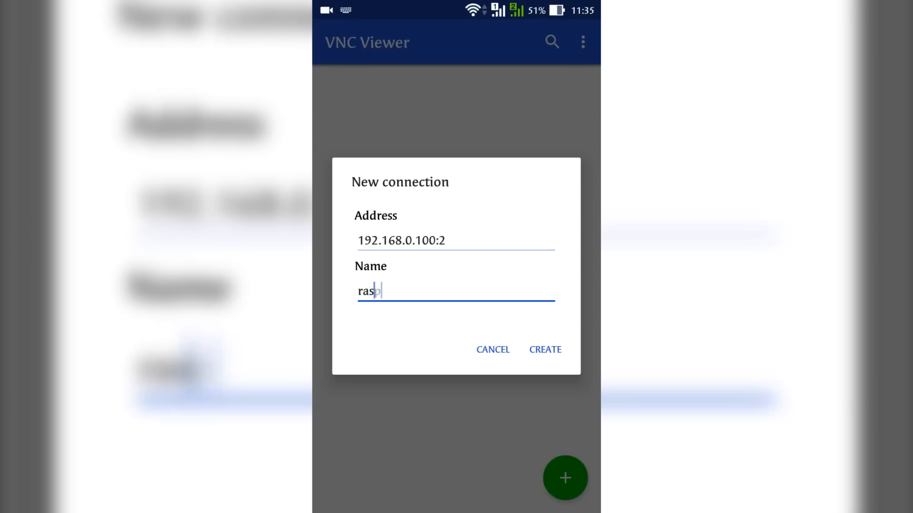
pyautogui.write('berry')
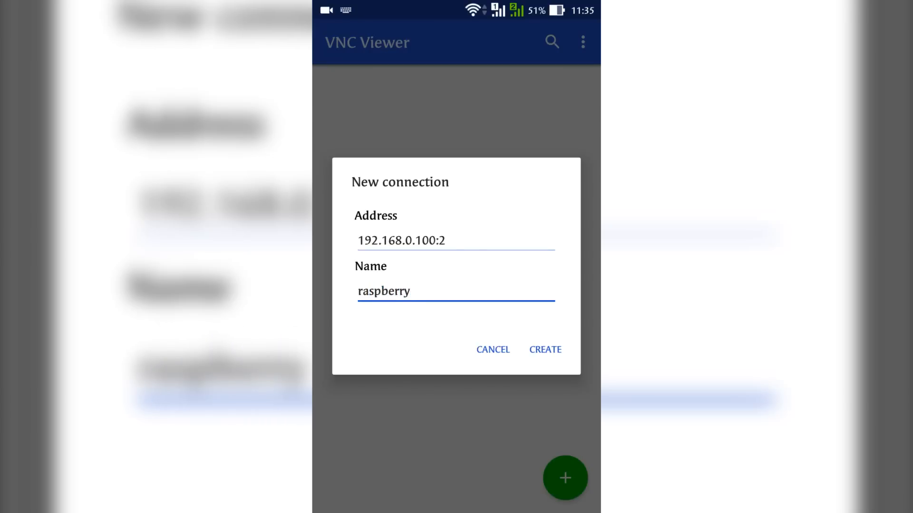
pyautogui.click(544, 349)
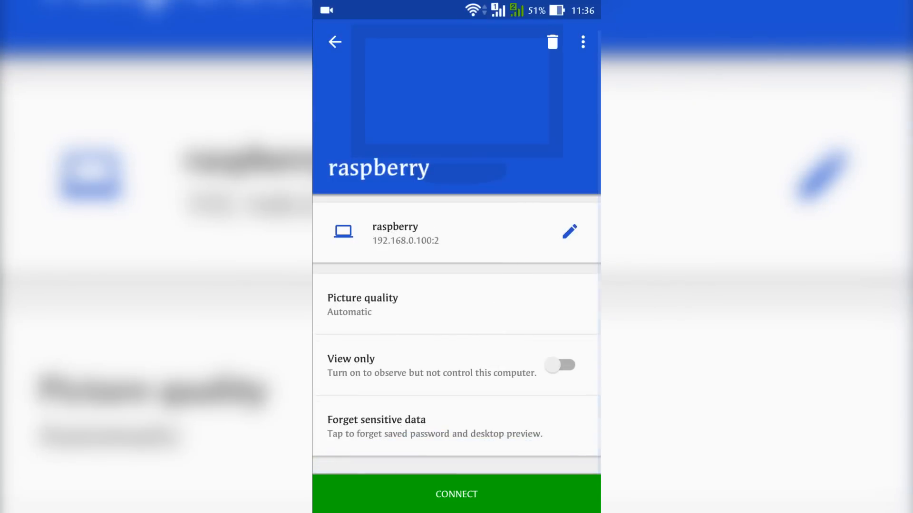
# Connect to raspberry, accept the unencrypted warning, and authenticate to show the Pi desktop
pyautogui.click(455, 495)
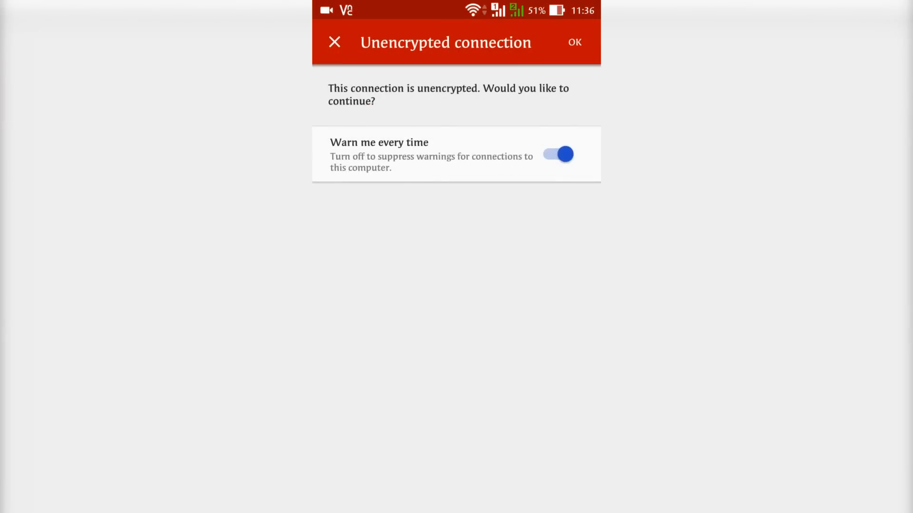
pyautogui.click(575, 42)
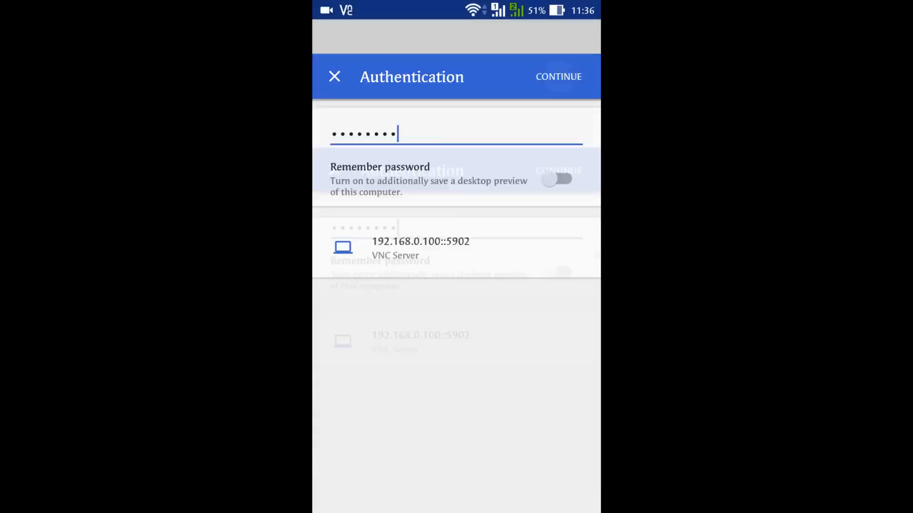
pyautogui.click(557, 76)
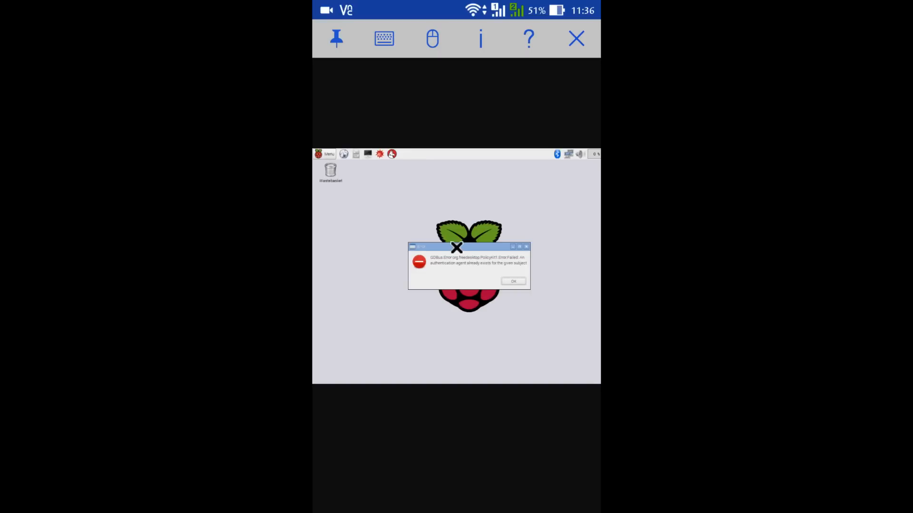
# Dismiss the error dialog on the remote Pi desktop and open then close its main menu
pyautogui.click(511, 281)
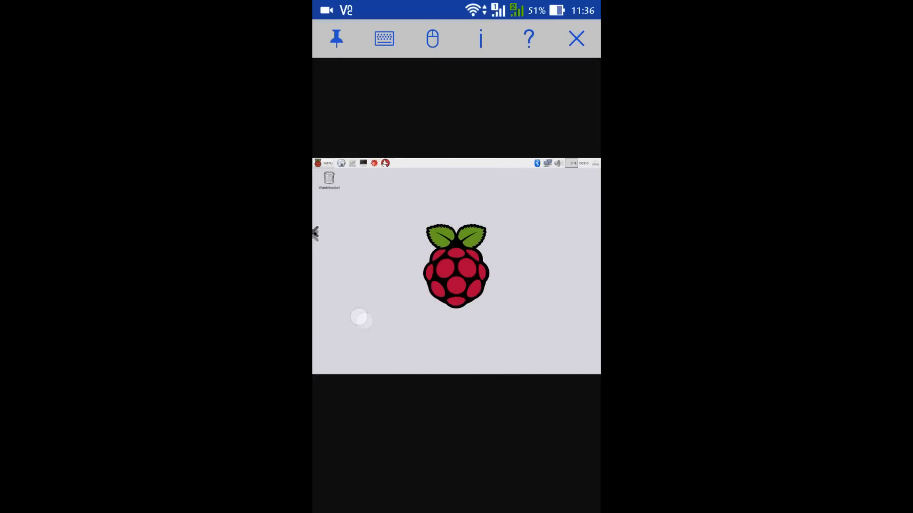
pyautogui.click(325, 162)
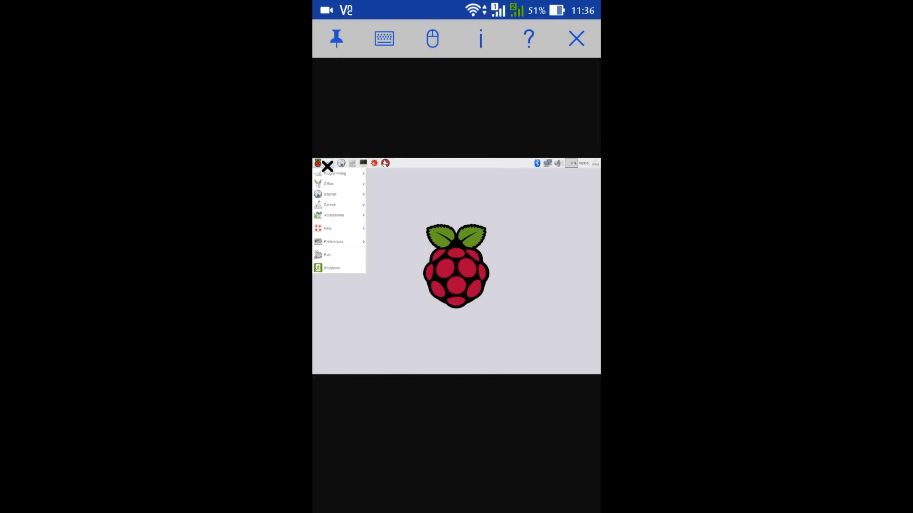
pyautogui.click(333, 241)
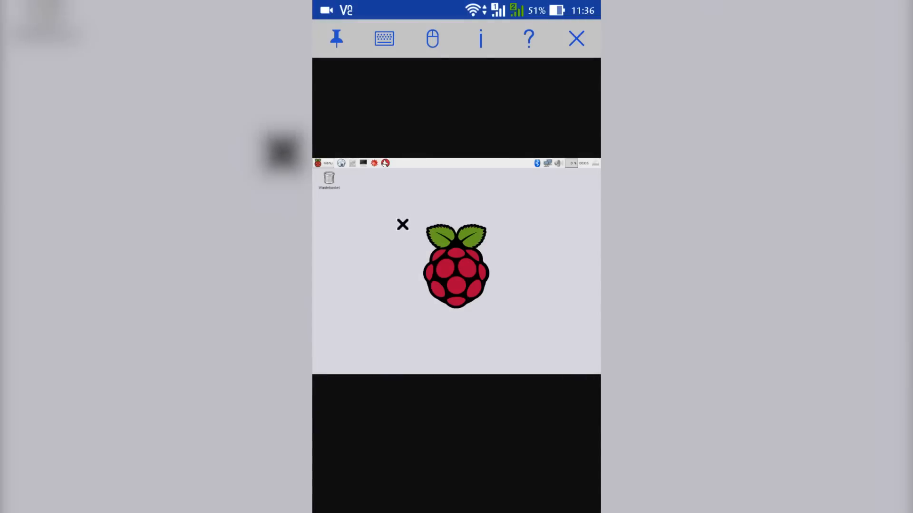
# Disconnect VNC Viewer from the Pi's remote desktop
pyautogui.click(576, 38)
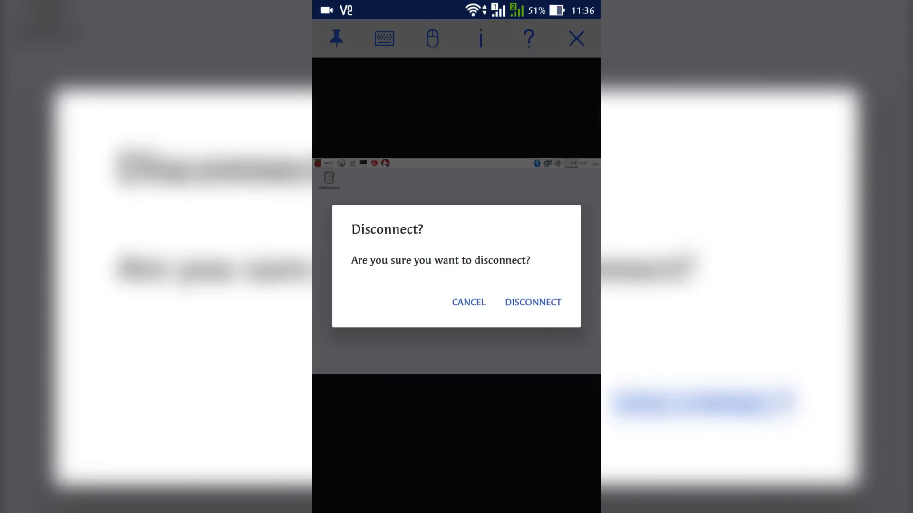
pyautogui.click(532, 302)
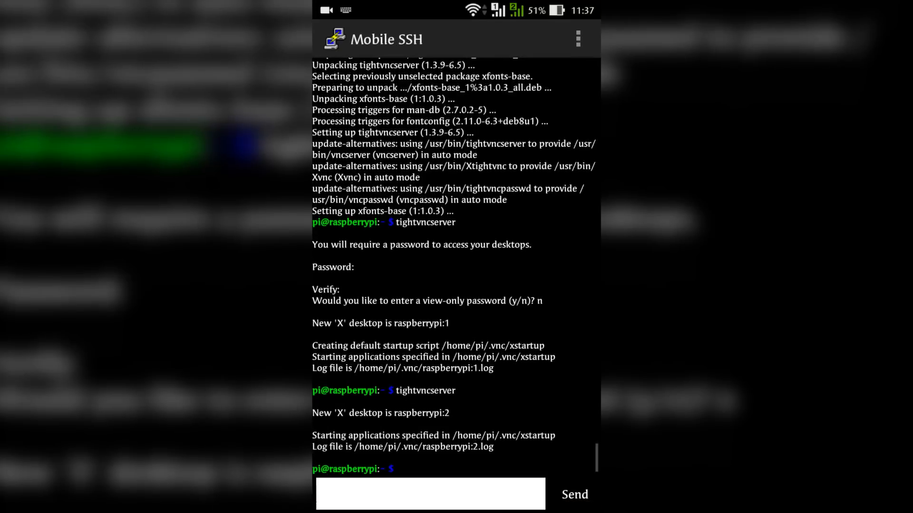
# End the Mobile SSH session via the overflow menu's Disconnect and show recent apps
pyautogui.click(577, 39)
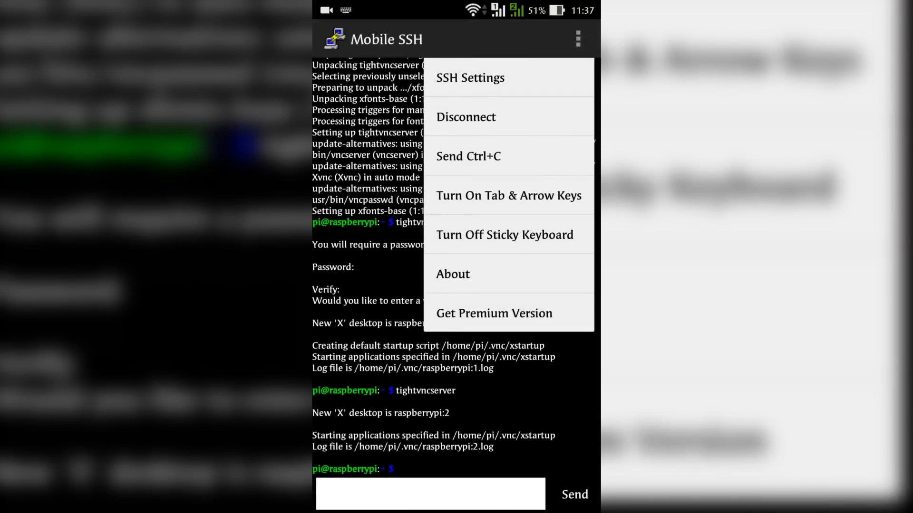
pyautogui.click(465, 117)
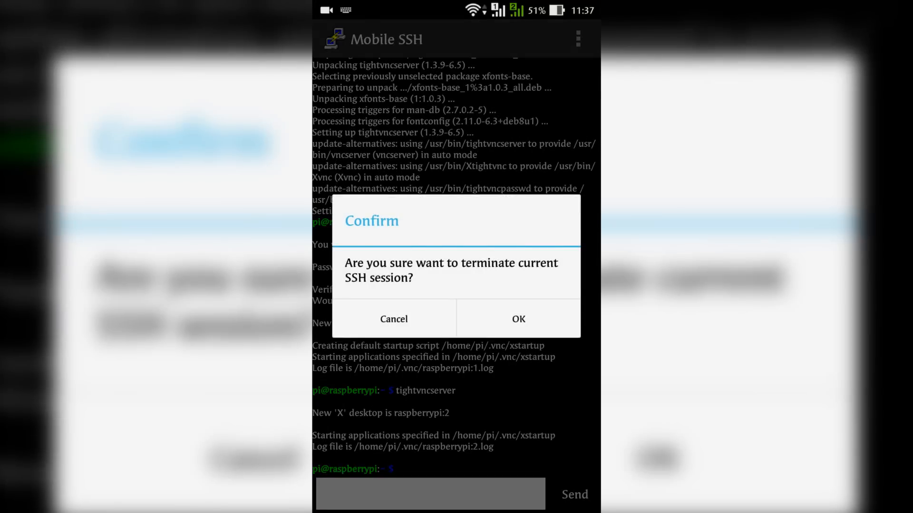
pyautogui.click(517, 320)
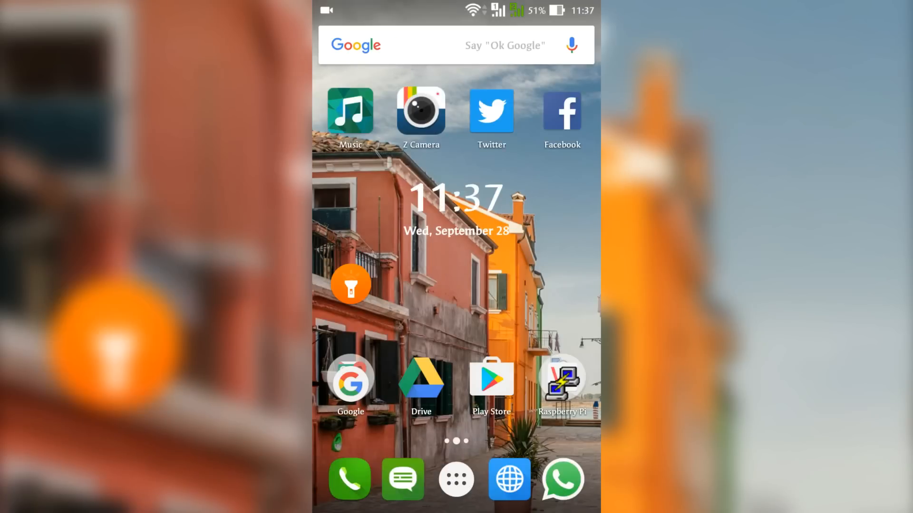
pyautogui.click(455, 479)
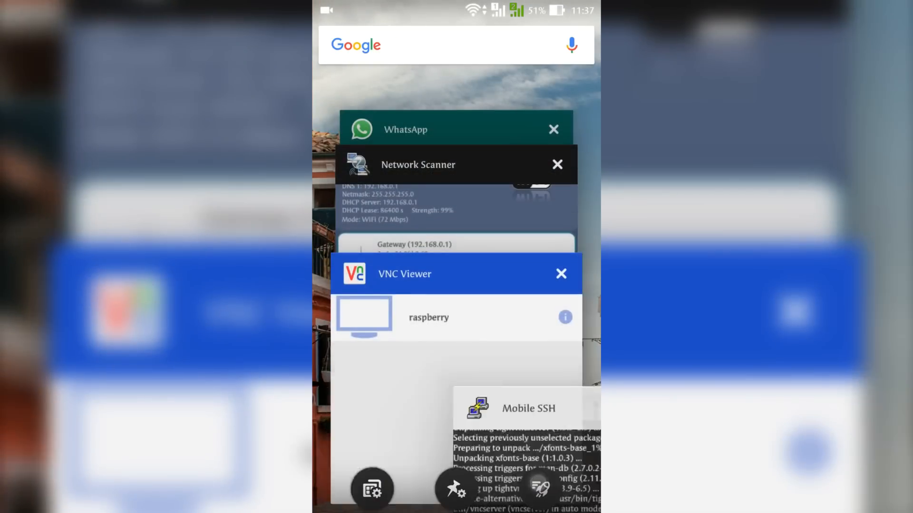